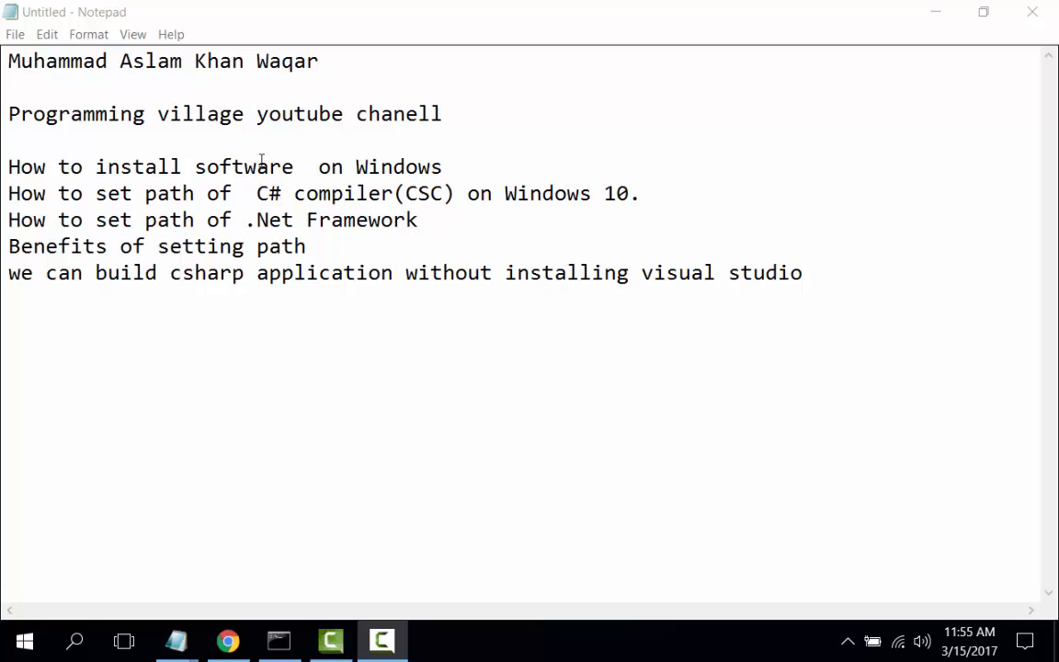
mouse_move(299, 145)
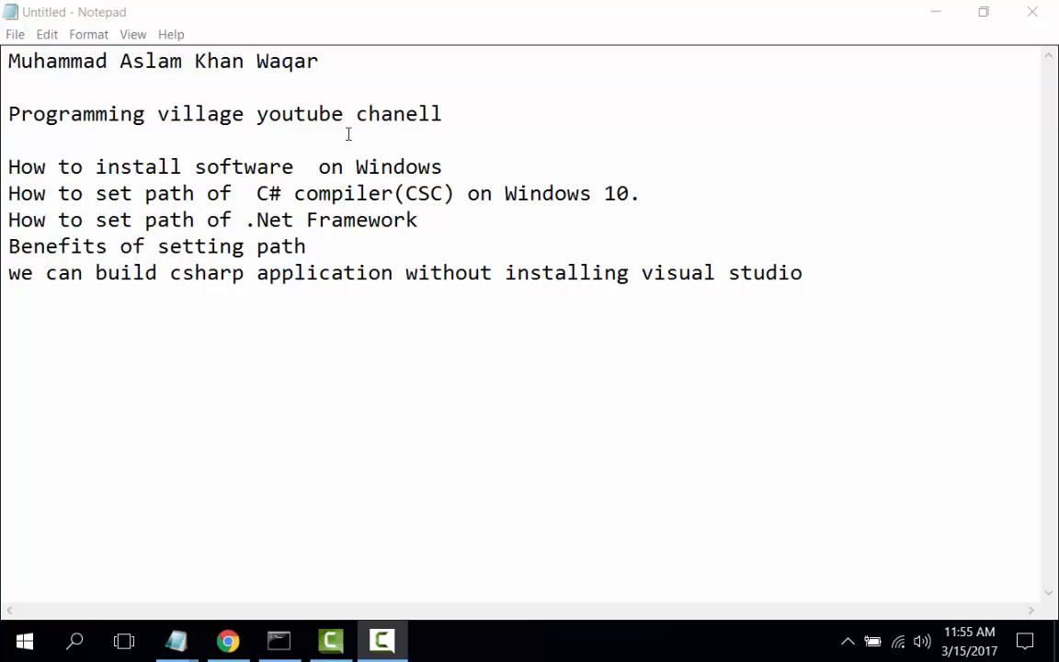
mouse_move(463, 150)
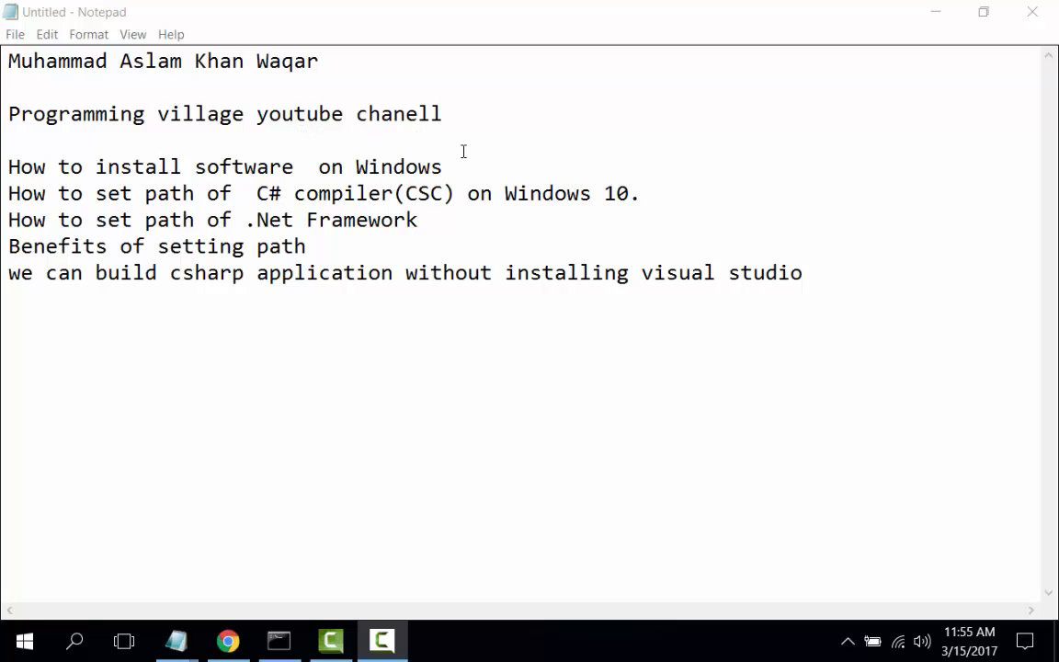
mouse_move(478, 163)
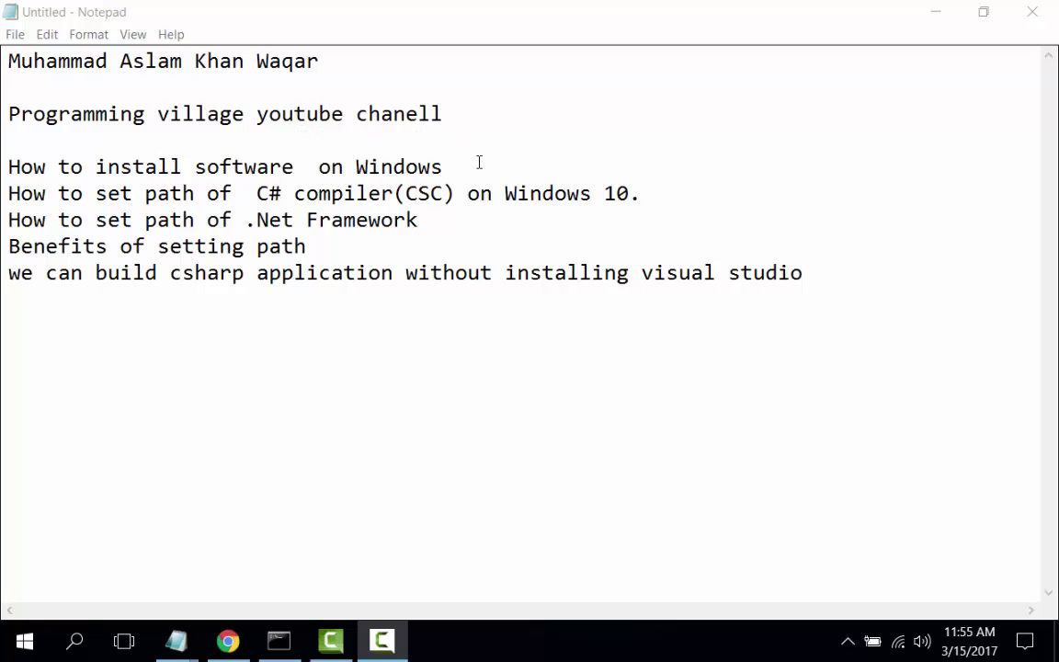
mouse_move(472, 170)
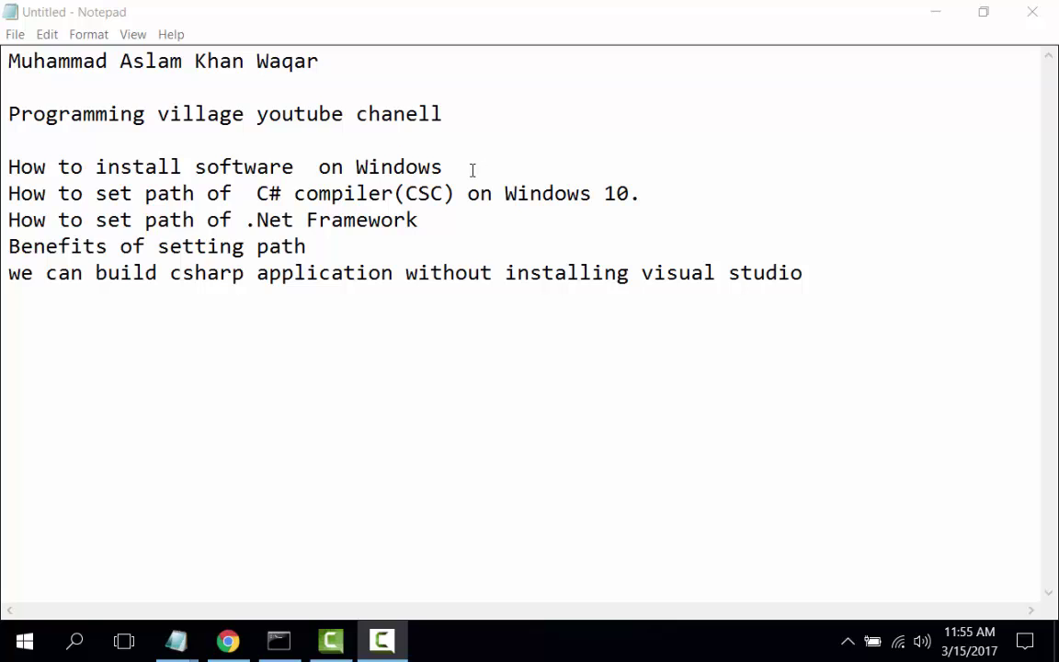
Append '10' so the Notepad line reads 'How to install software on Windows 10'
type("10")
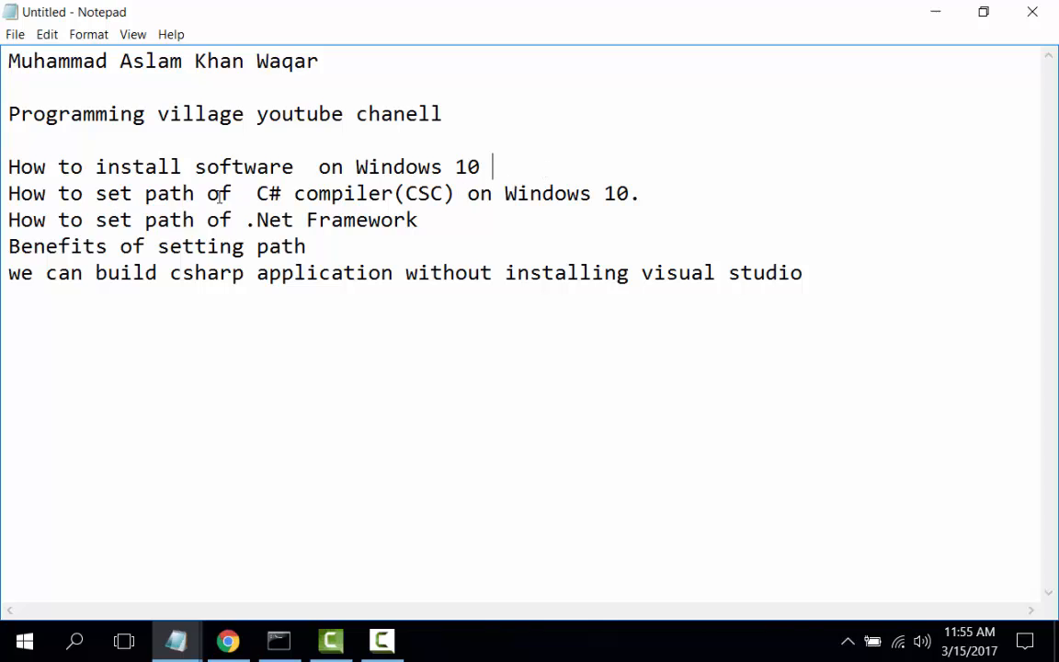
mouse_move(467, 216)
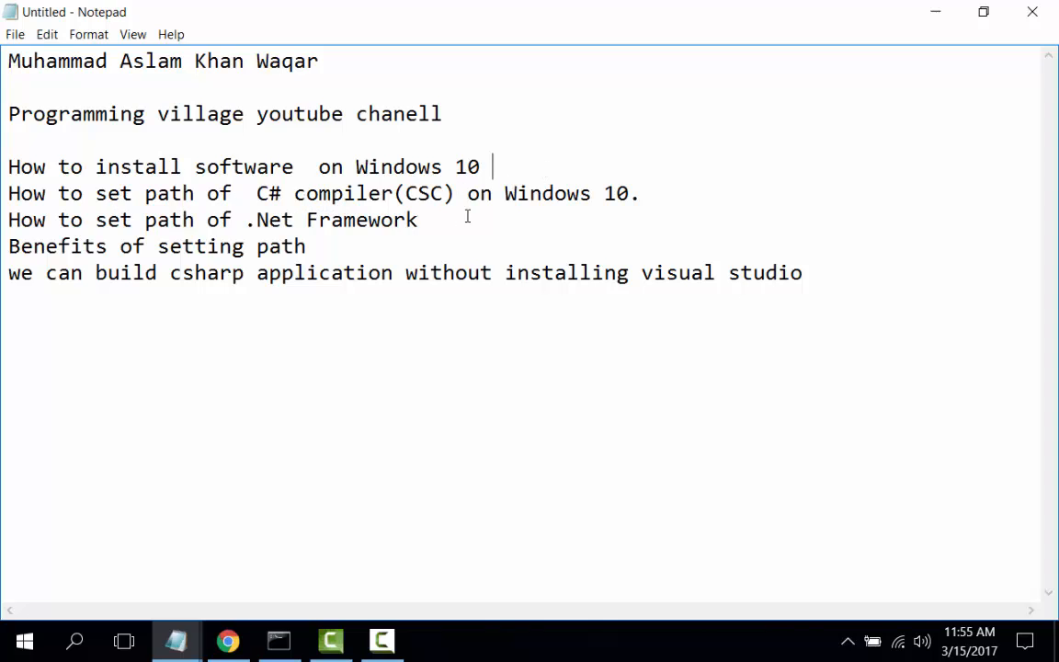
mouse_move(332, 231)
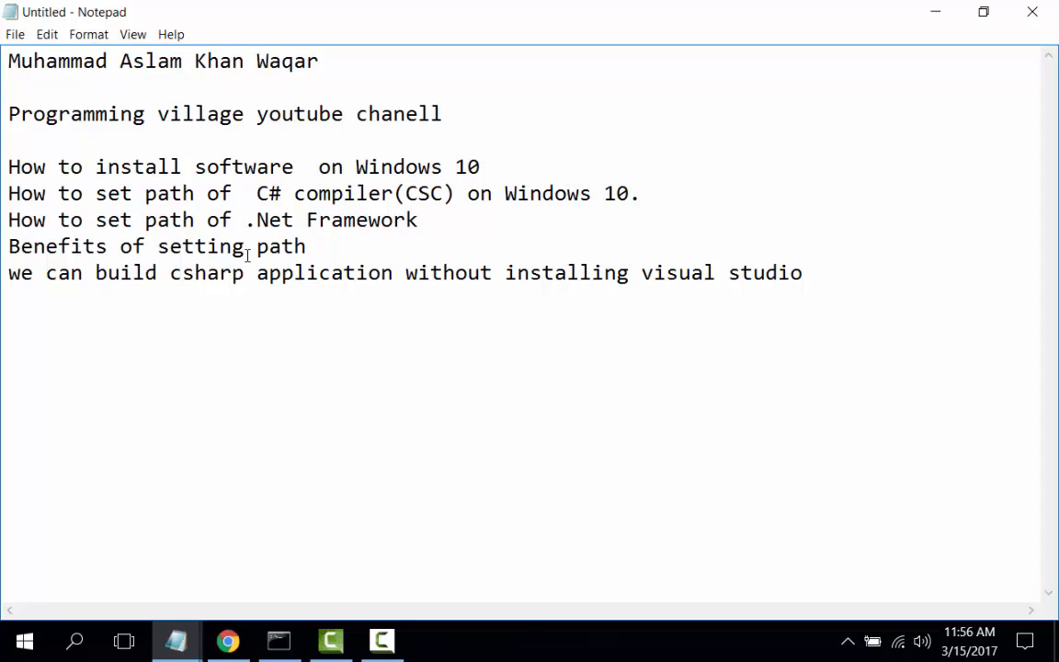
mouse_move(337, 254)
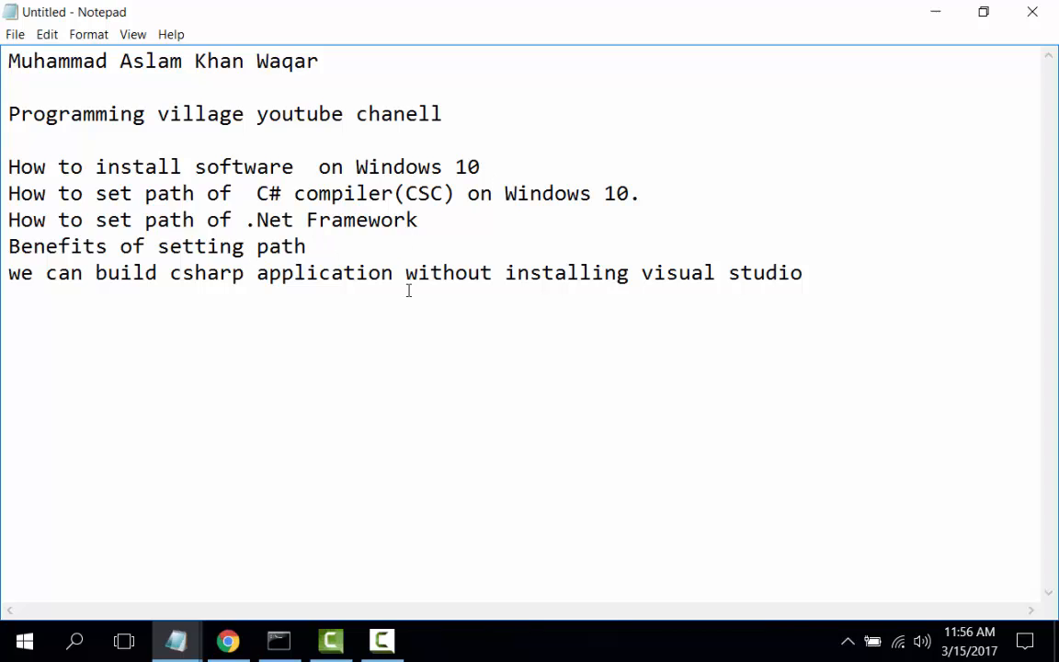
mouse_move(758, 316)
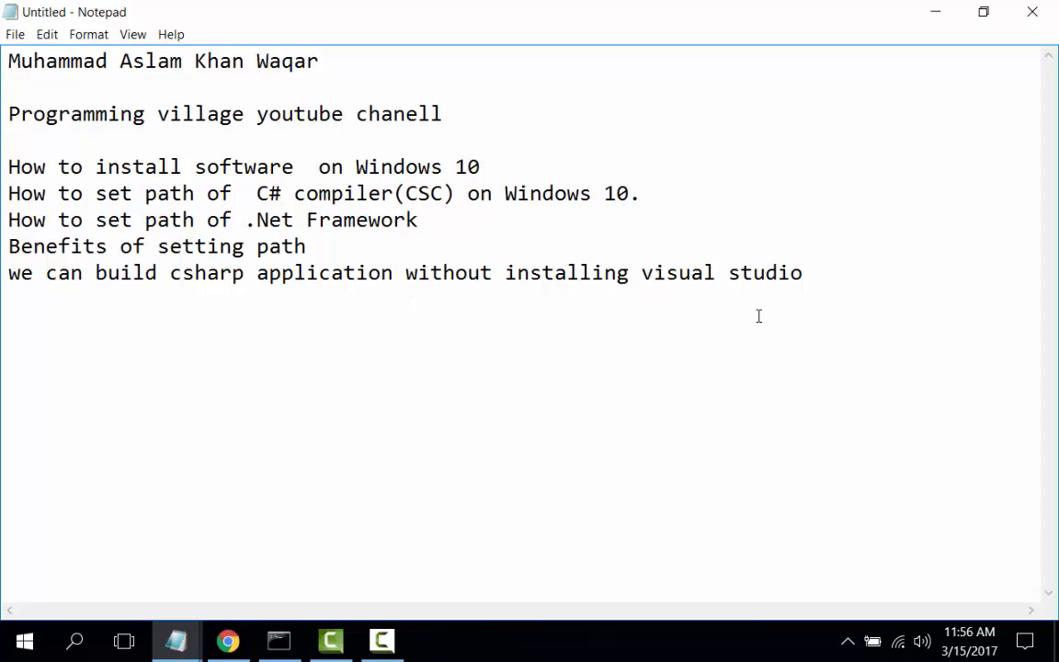
left_click(491, 166)
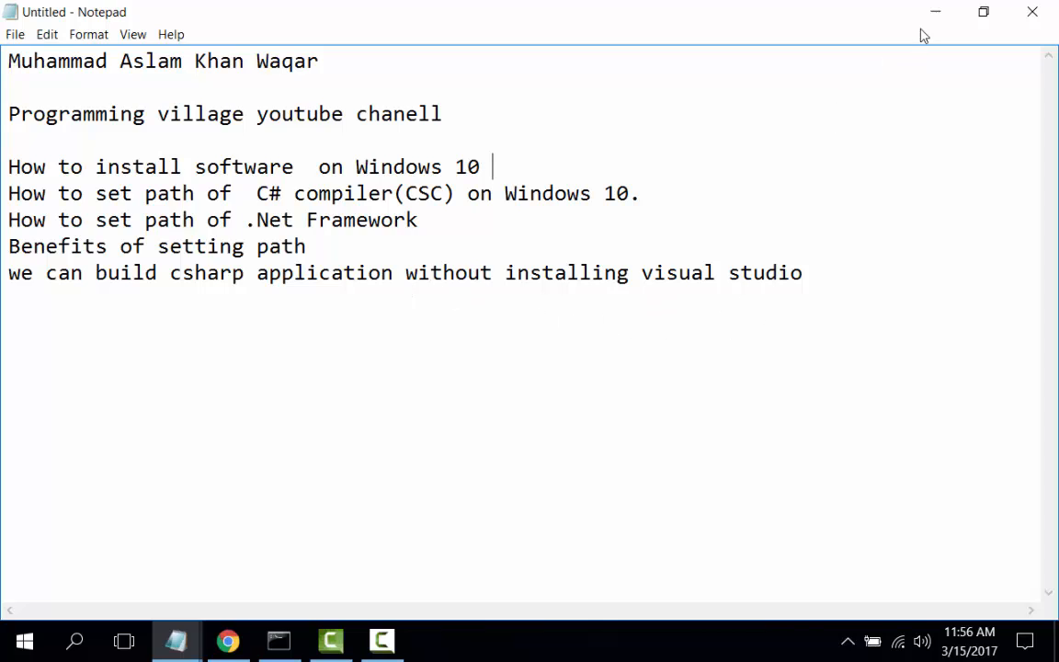
Minimize Notepad and browse This PC > Local Disk (C:) > Windows, scrolling toward Microsoft.NET
left_click(227, 639)
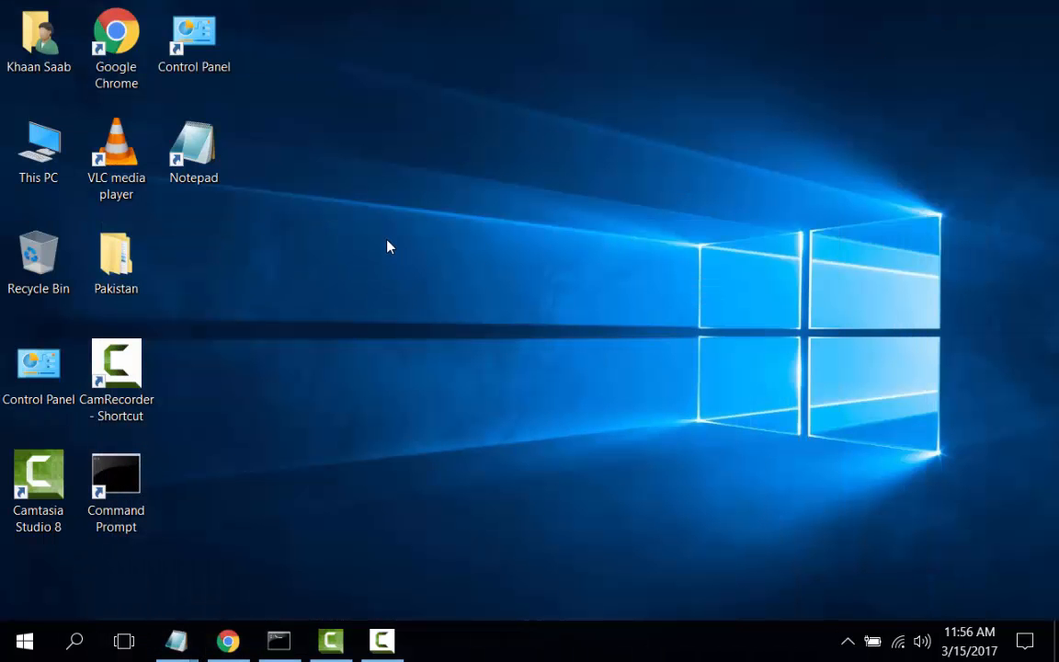
left_click(39, 149)
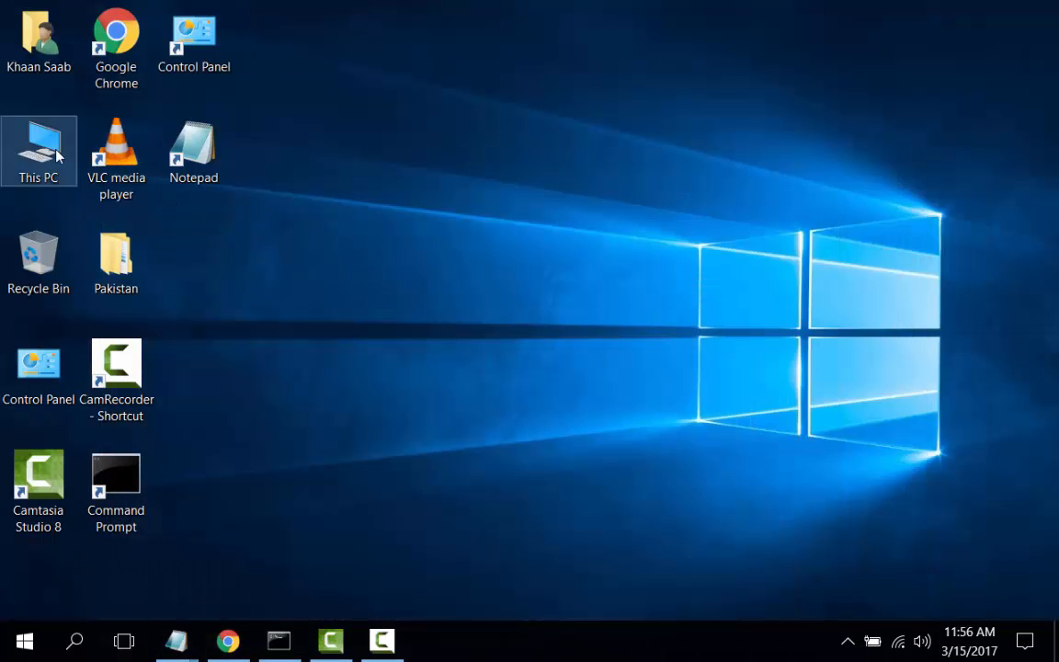
double_click(39, 147)
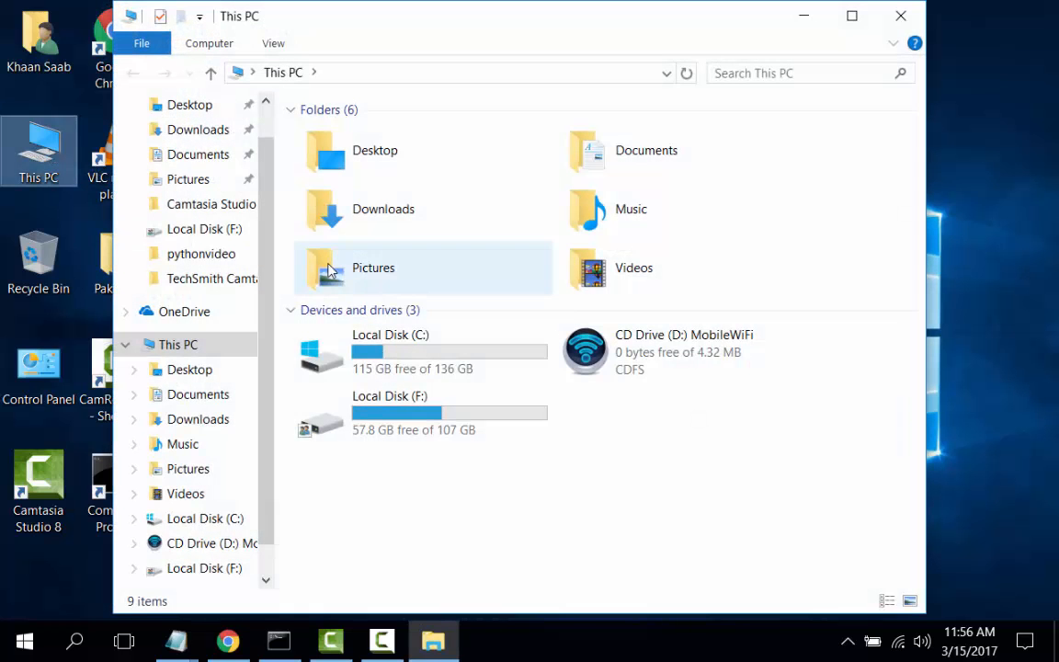
left_click(422, 351)
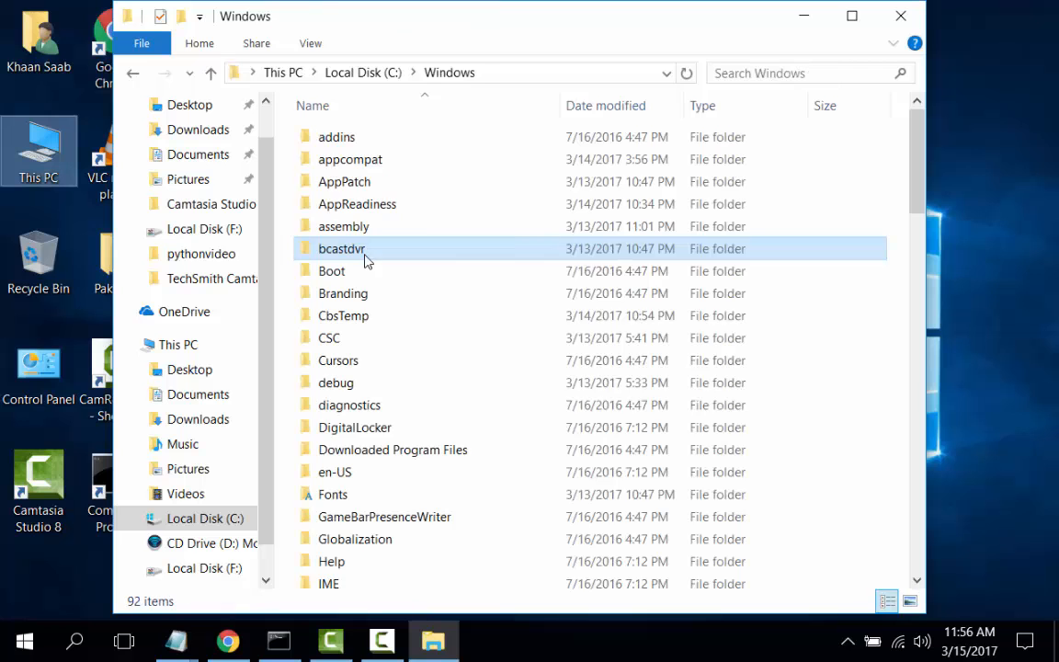
left_click(341, 248)
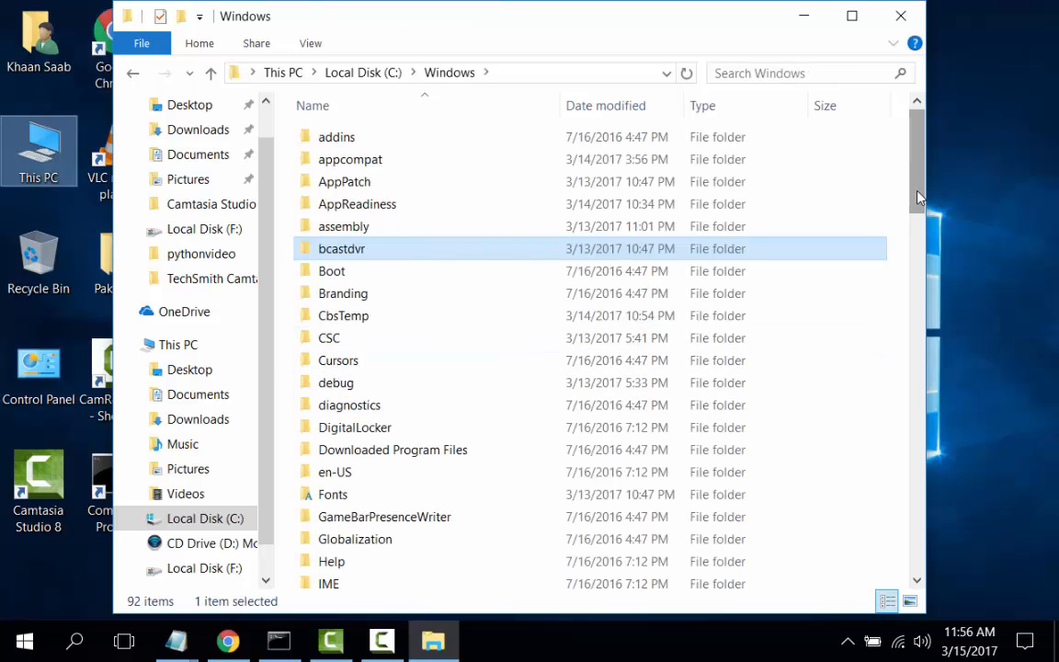
scroll("down", 3)
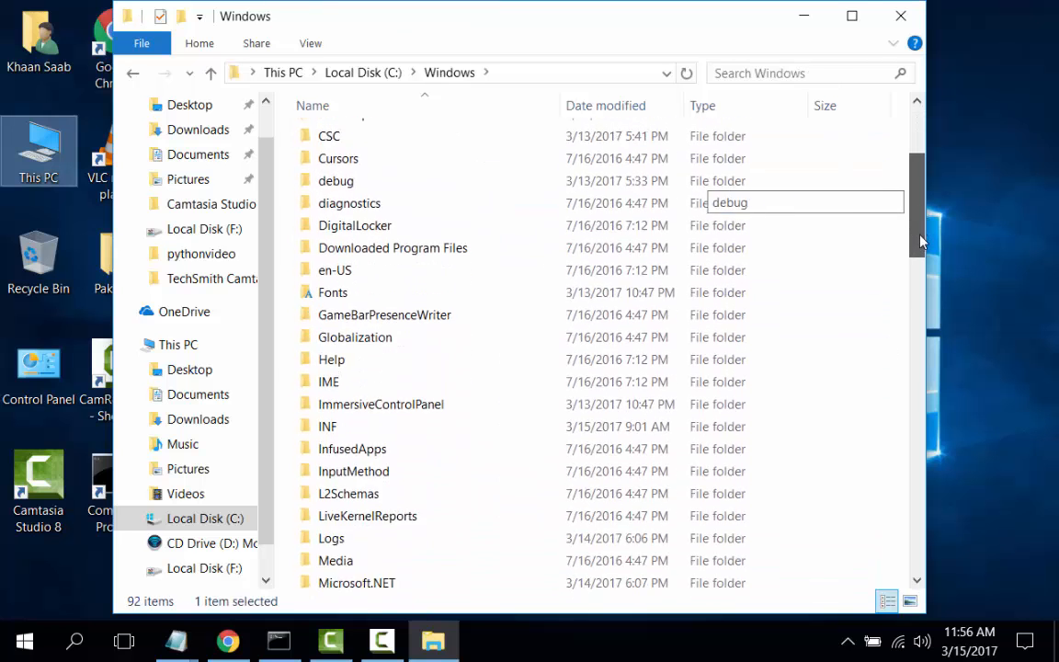
scroll("down", 3)
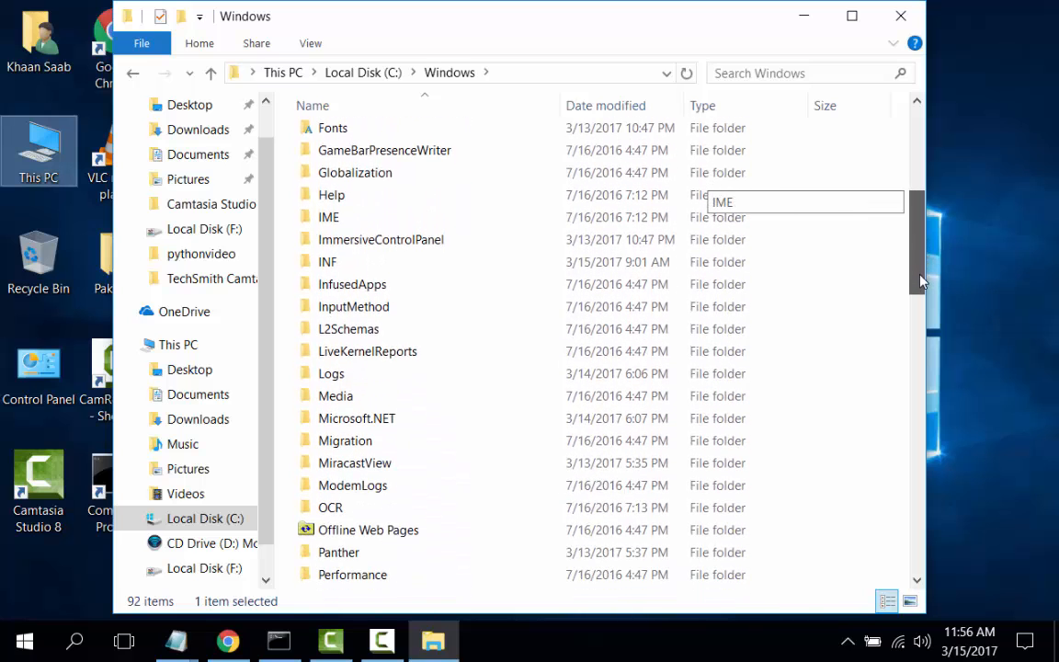
scroll("down", 3)
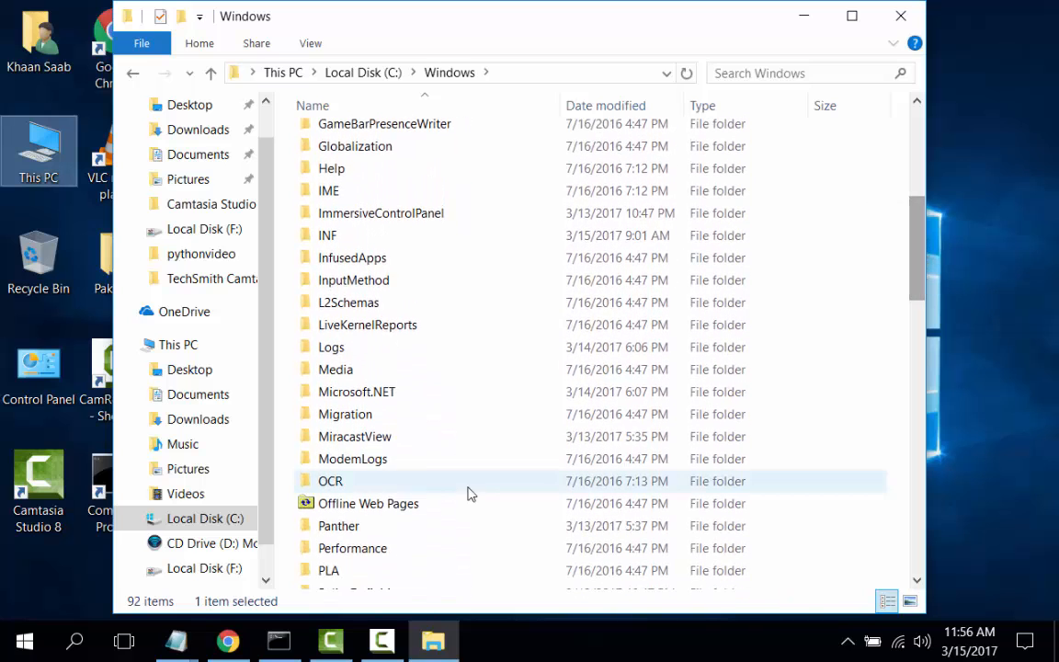
Drill into Microsoft.NET > Framework64 > v4.0.30319 and scroll its files to find csc
double_click(356, 391)
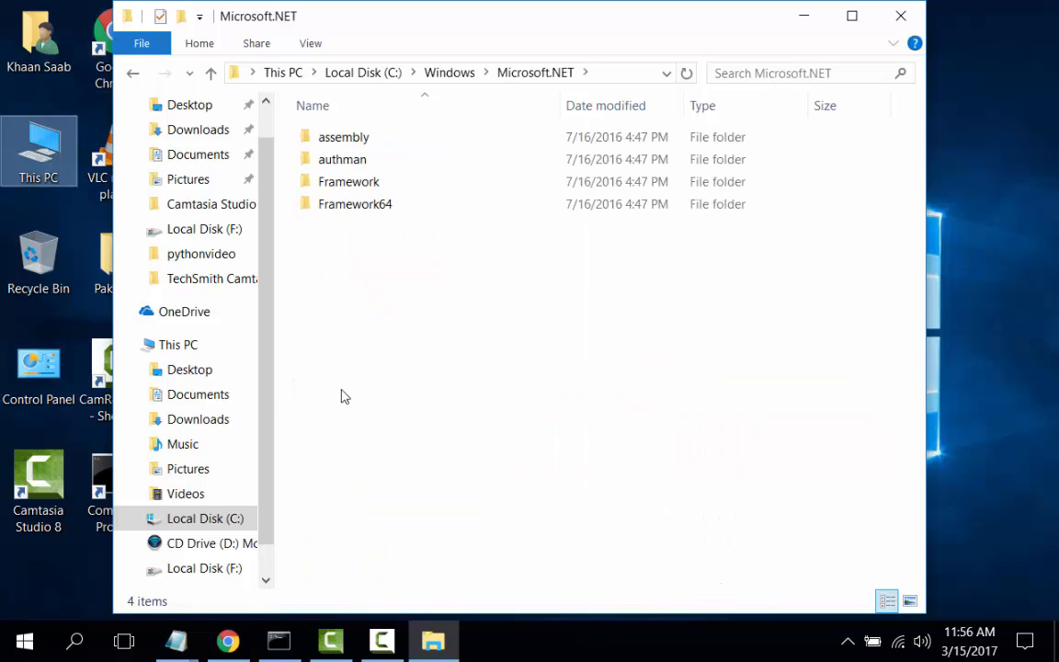
left_click(355, 203)
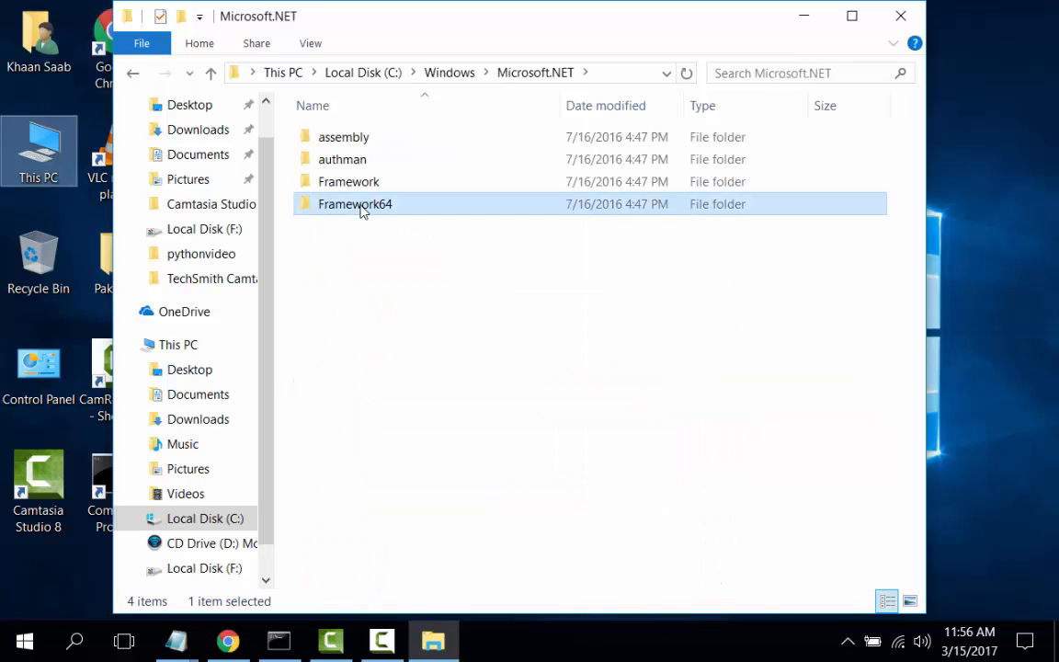
double_click(354, 203)
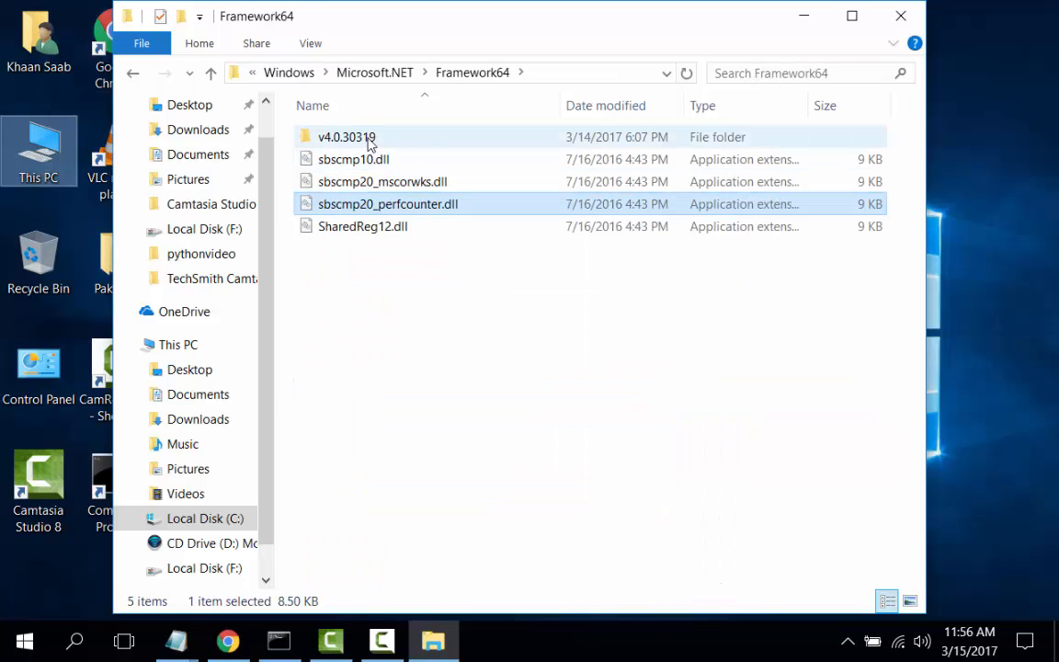
mouse_move(346, 137)
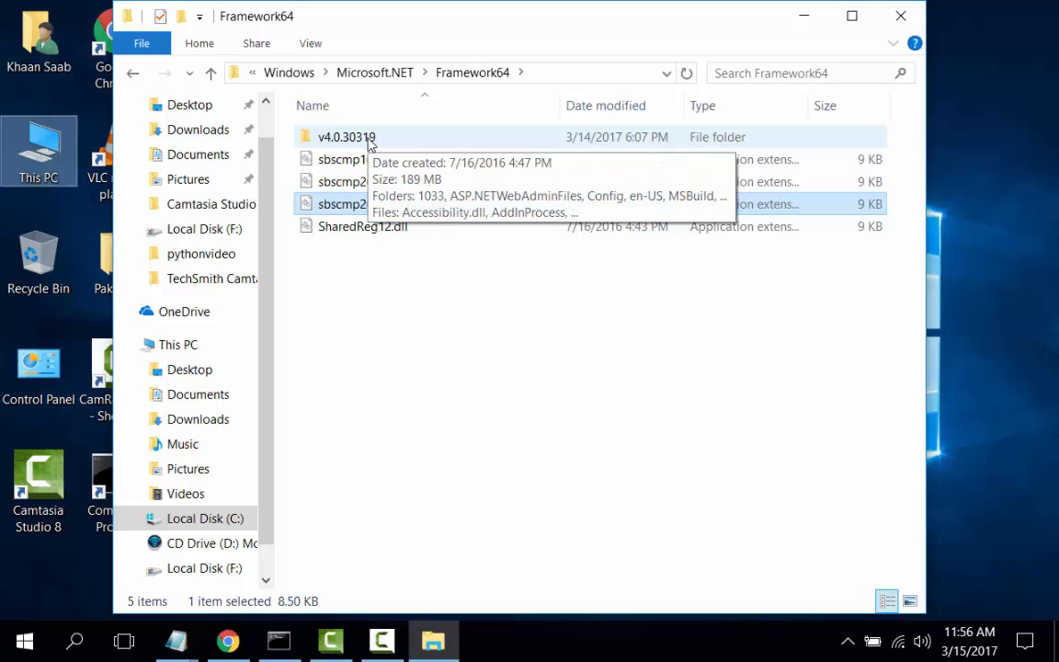
double_click(346, 137)
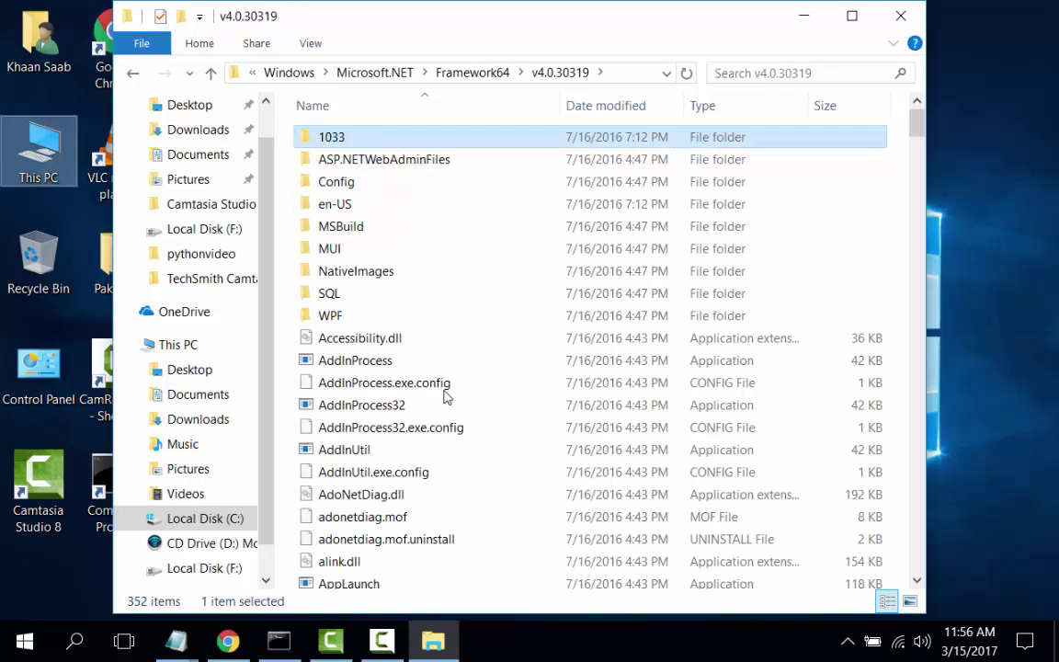
mouse_move(916, 133)
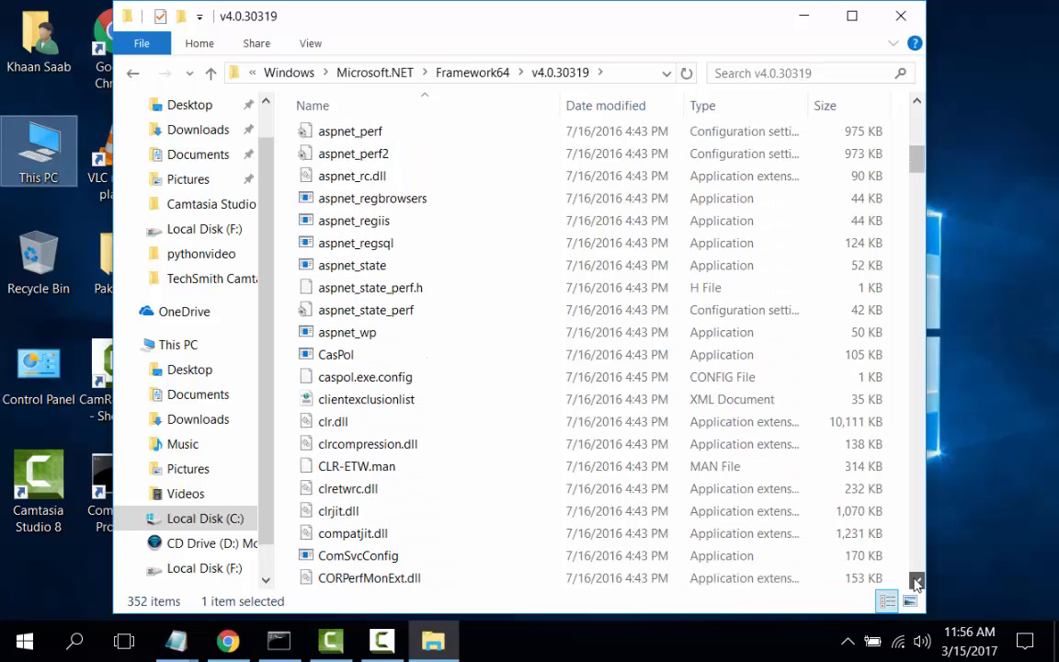
scroll("down", 3)
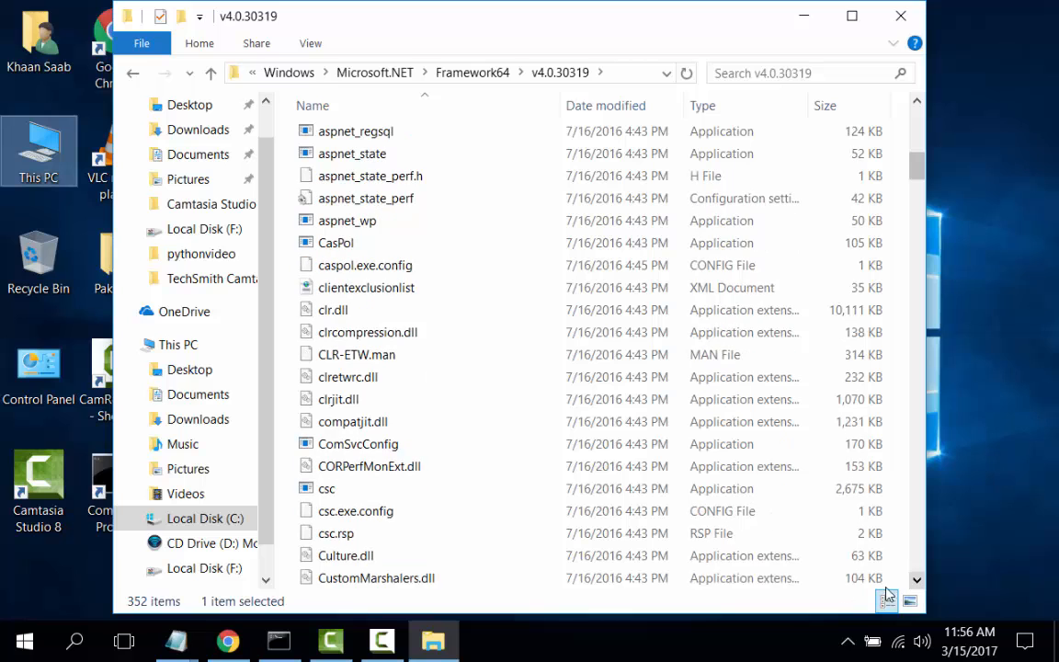
mouse_move(328, 488)
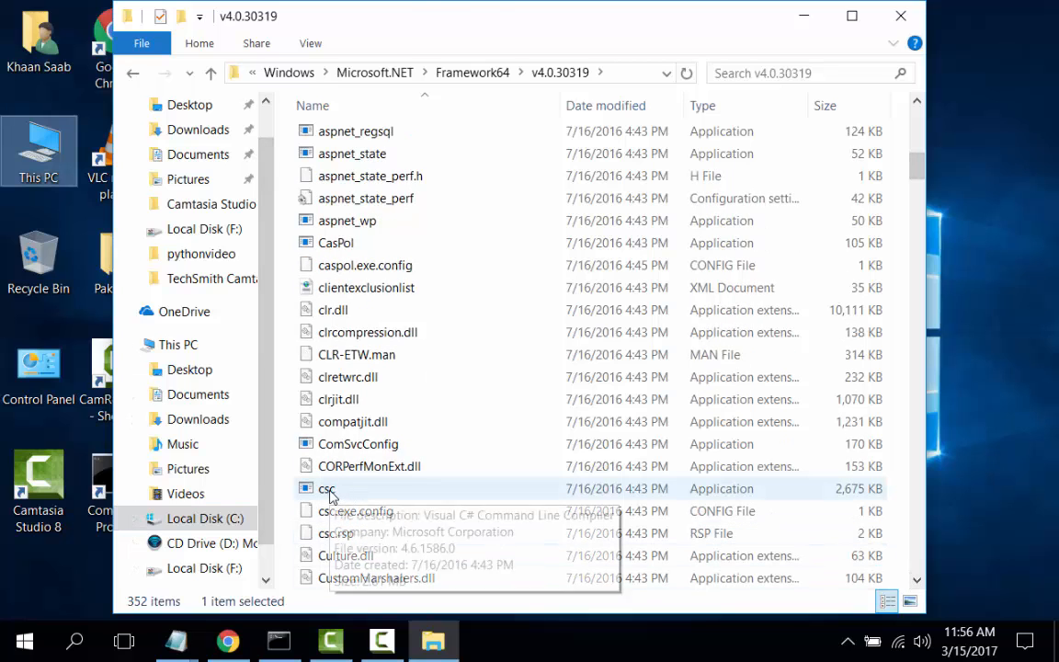
right_click(327, 488)
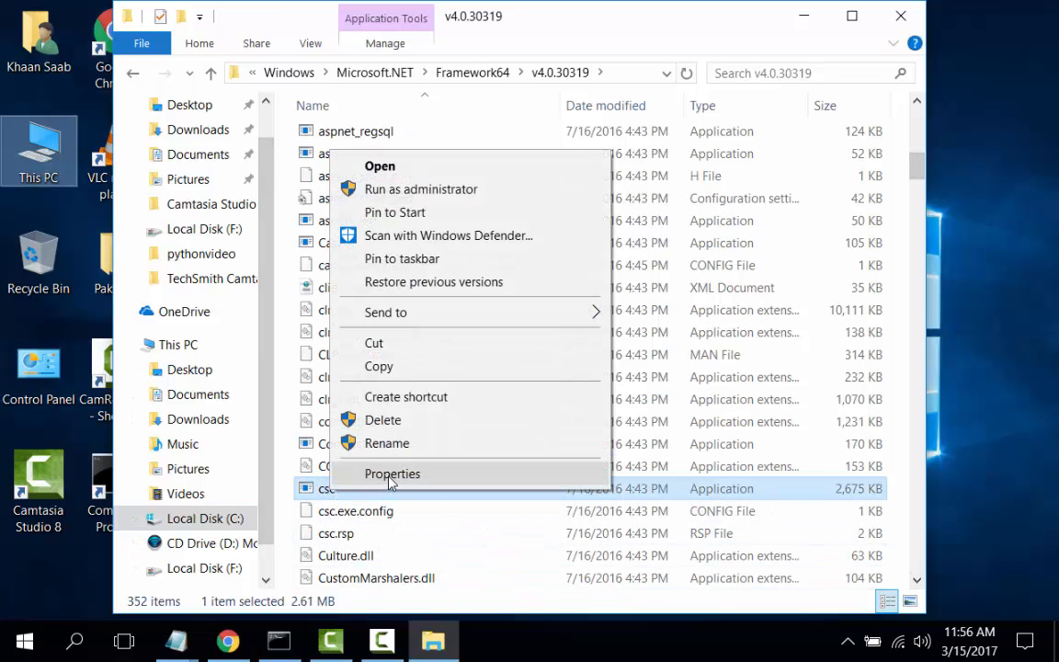
left_click(392, 473)
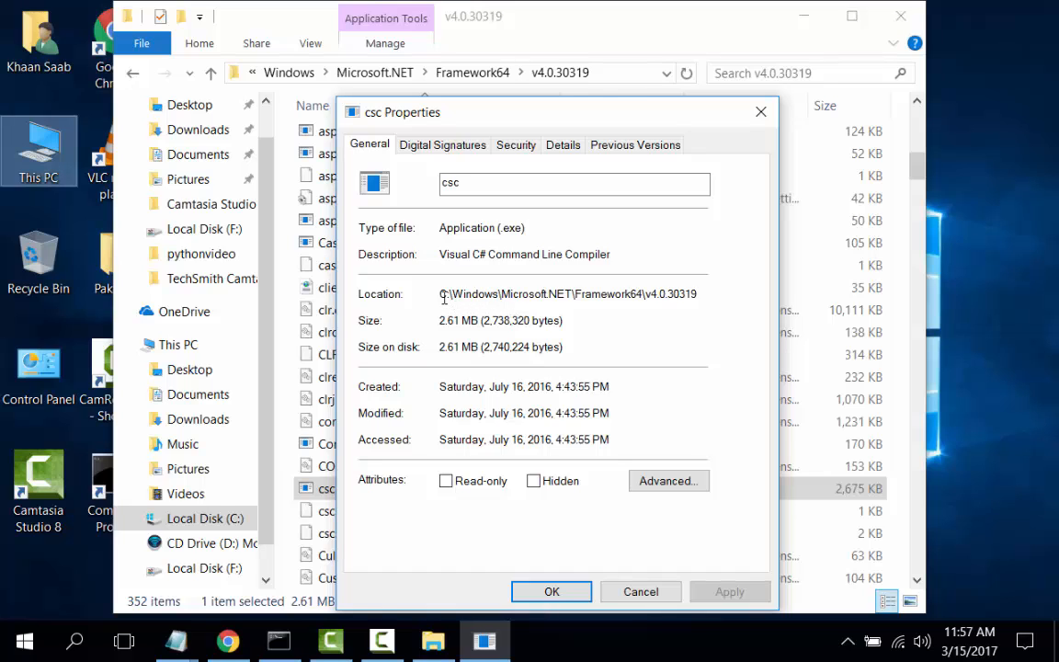
double_click(567, 293)
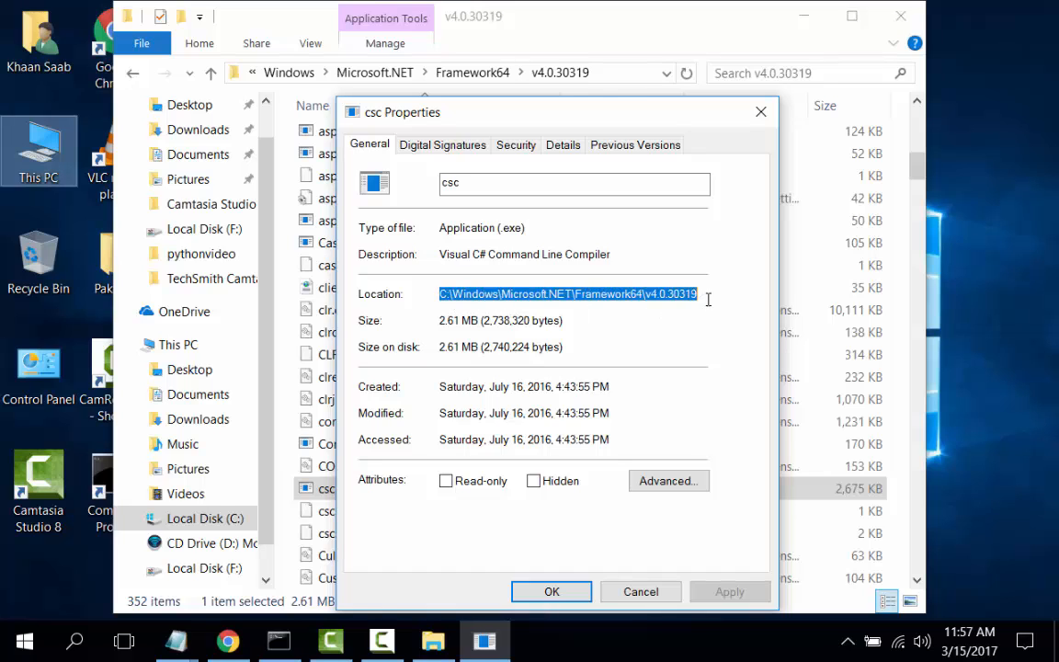
mouse_move(634, 293)
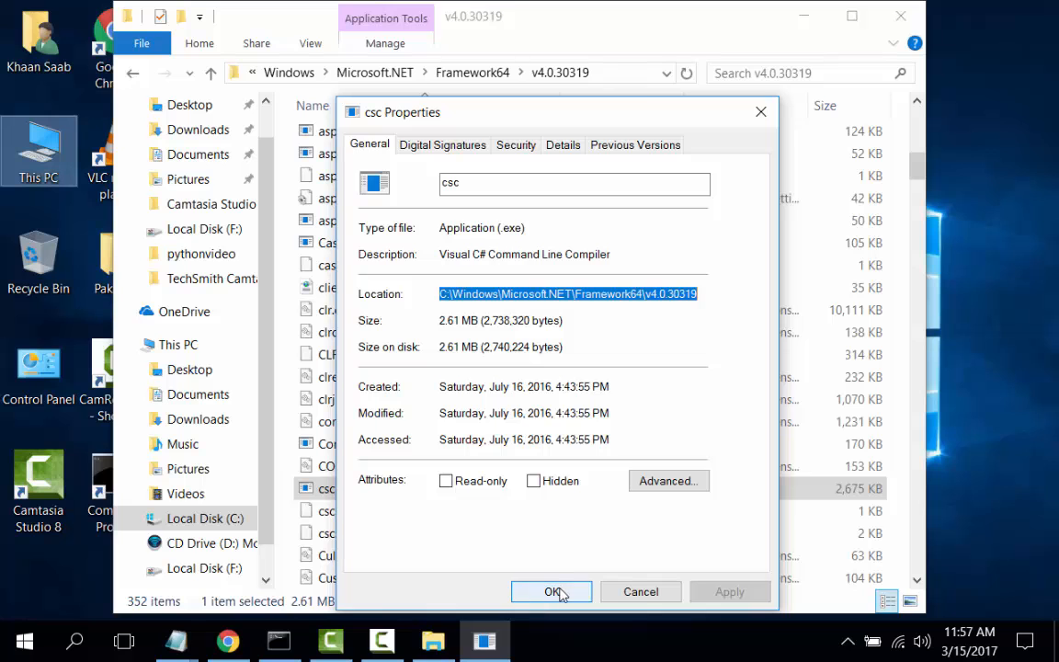
left_click(552, 591)
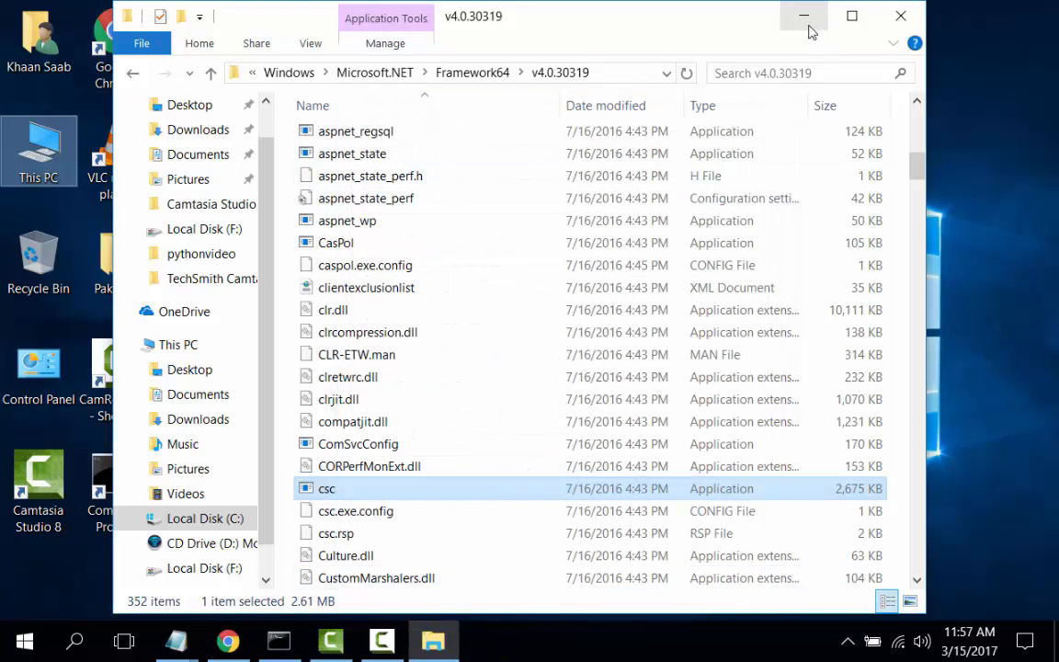
Minimize File Explorer and open Properties on the desktop's This PC icon
left_click(802, 16)
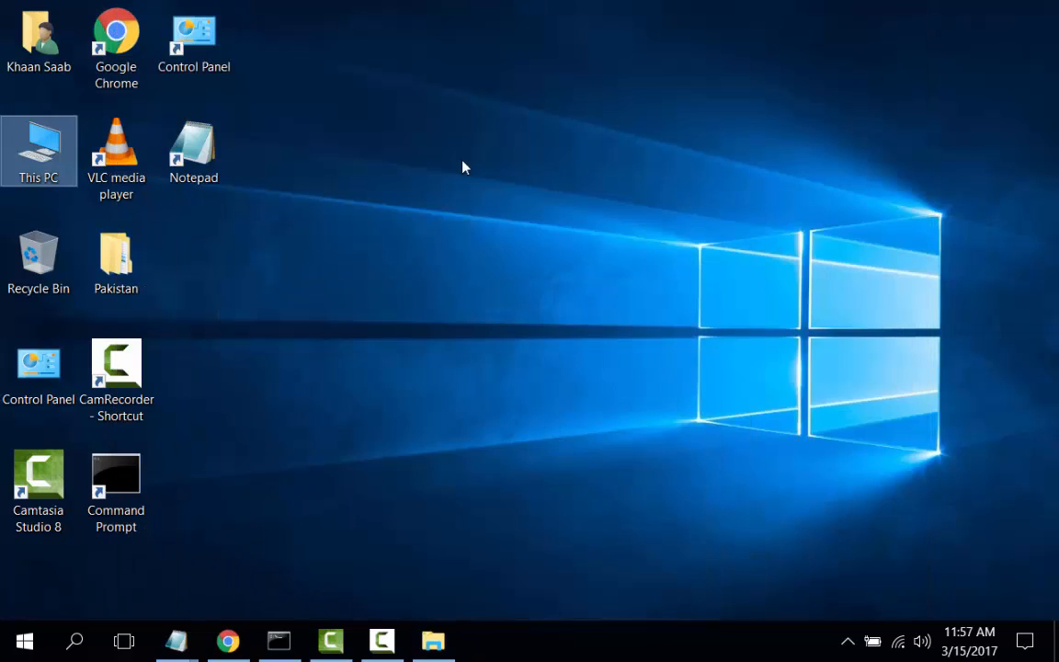
mouse_move(57, 166)
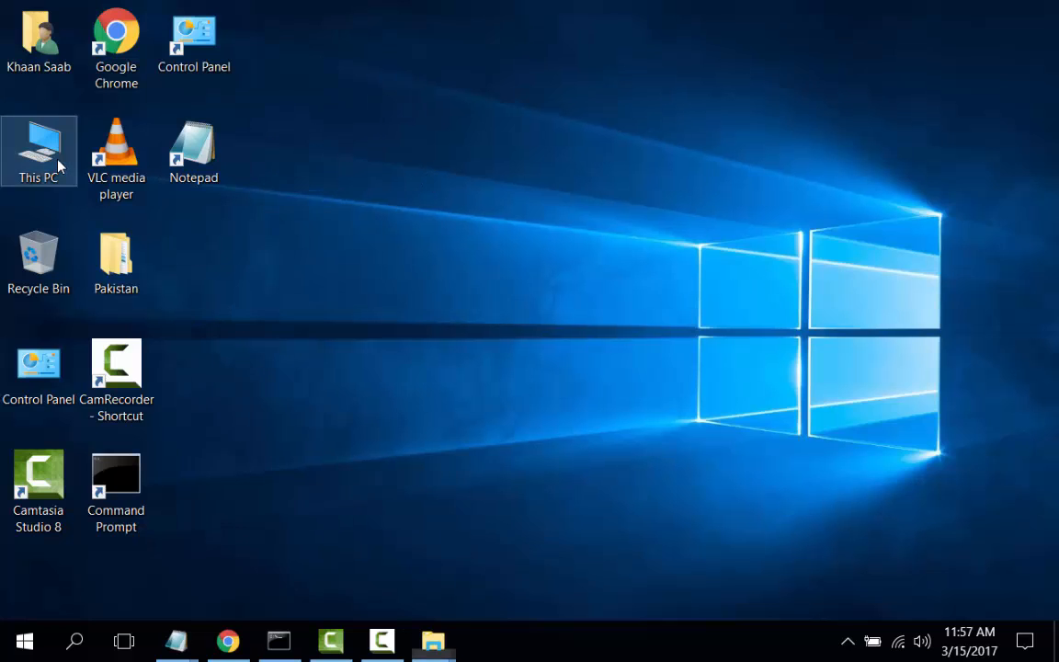
double_click(38, 150)
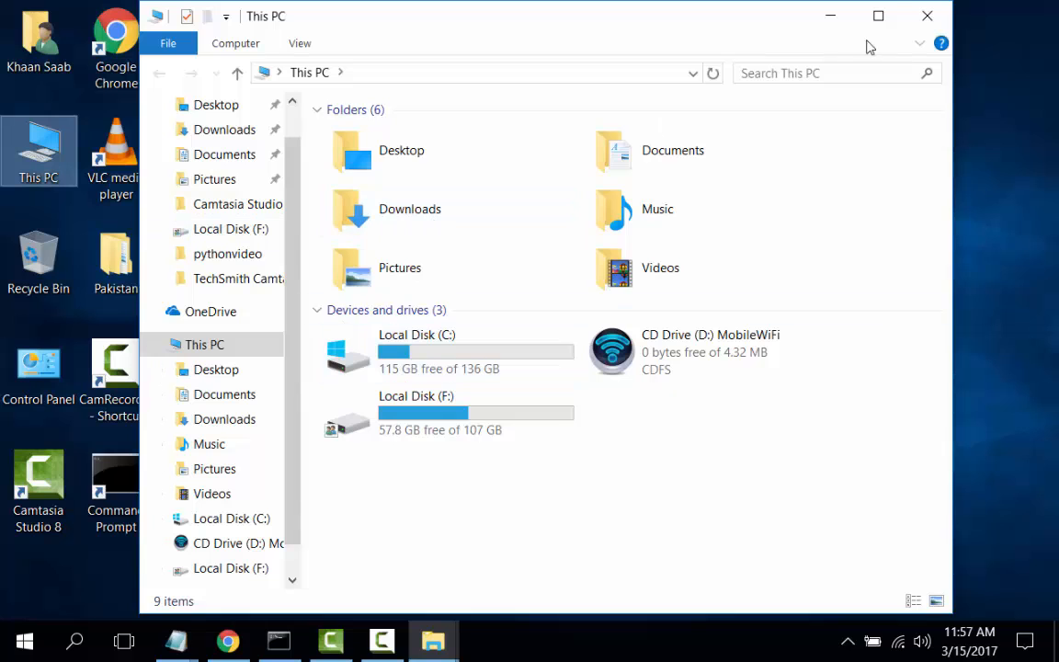
left_click(926, 16)
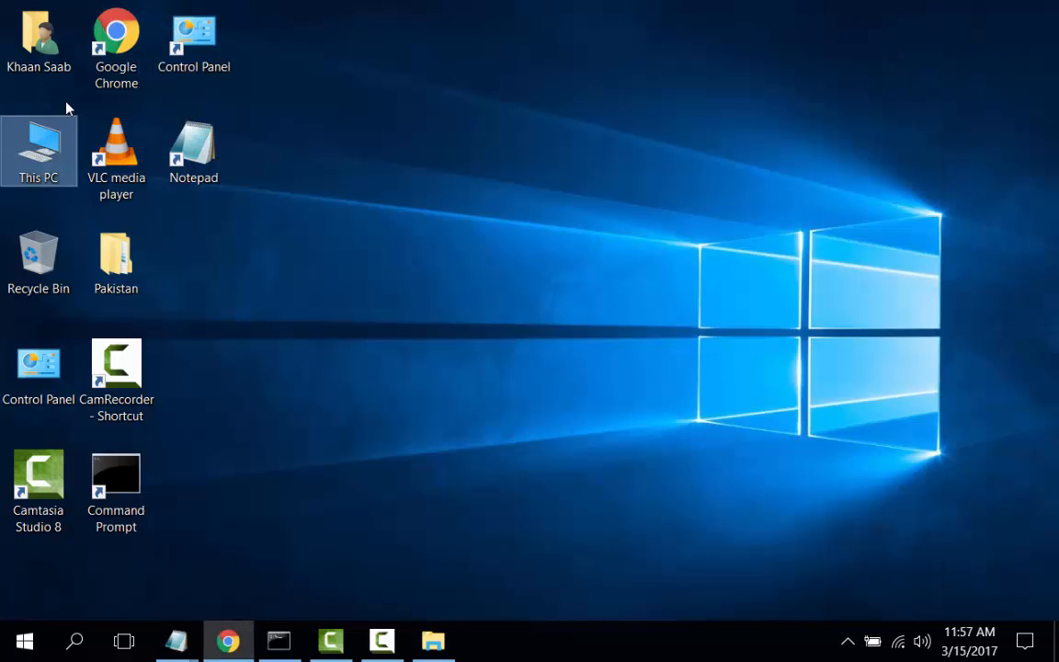
right_click(39, 150)
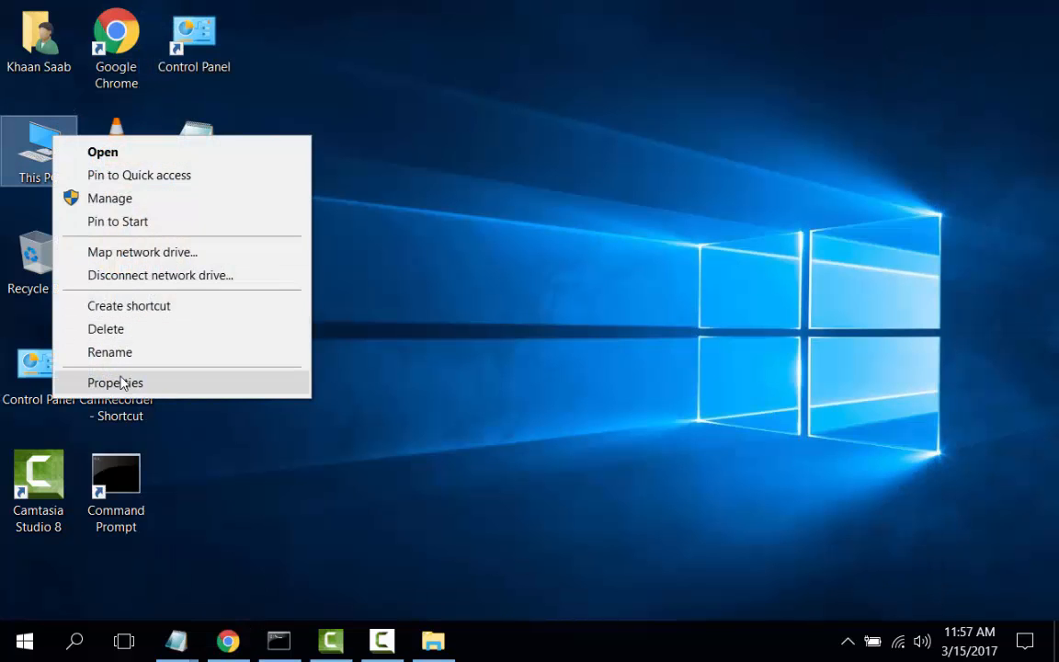
left_click(115, 383)
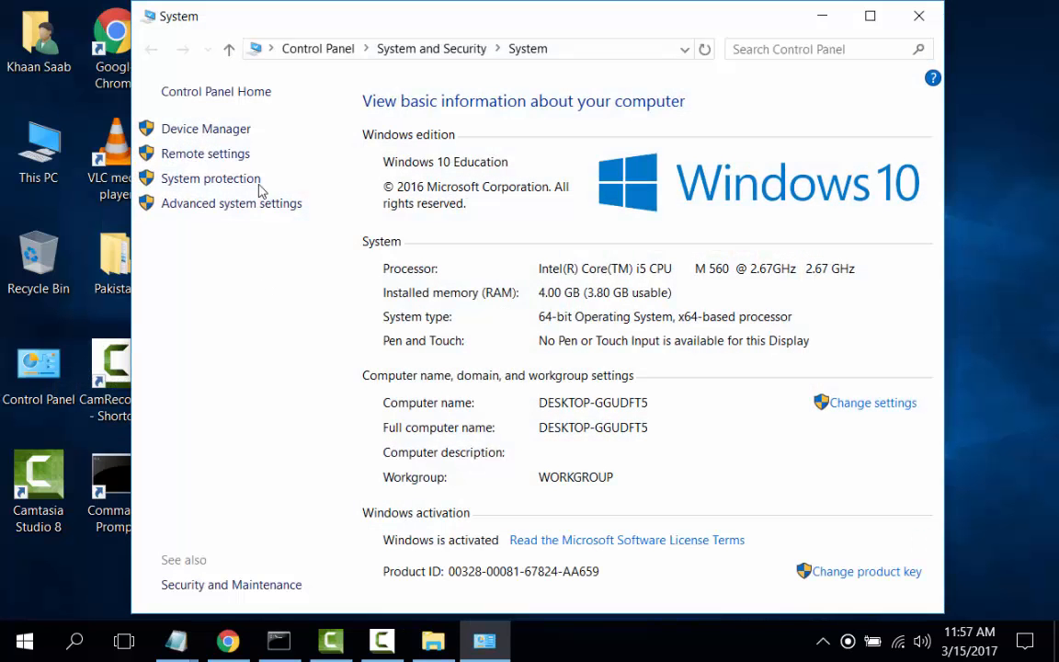
Add C:\Windows\Microsoft.NET\Framework64\v4.0.30319 to the user Path and confirm all three dialogs
left_click(231, 203)
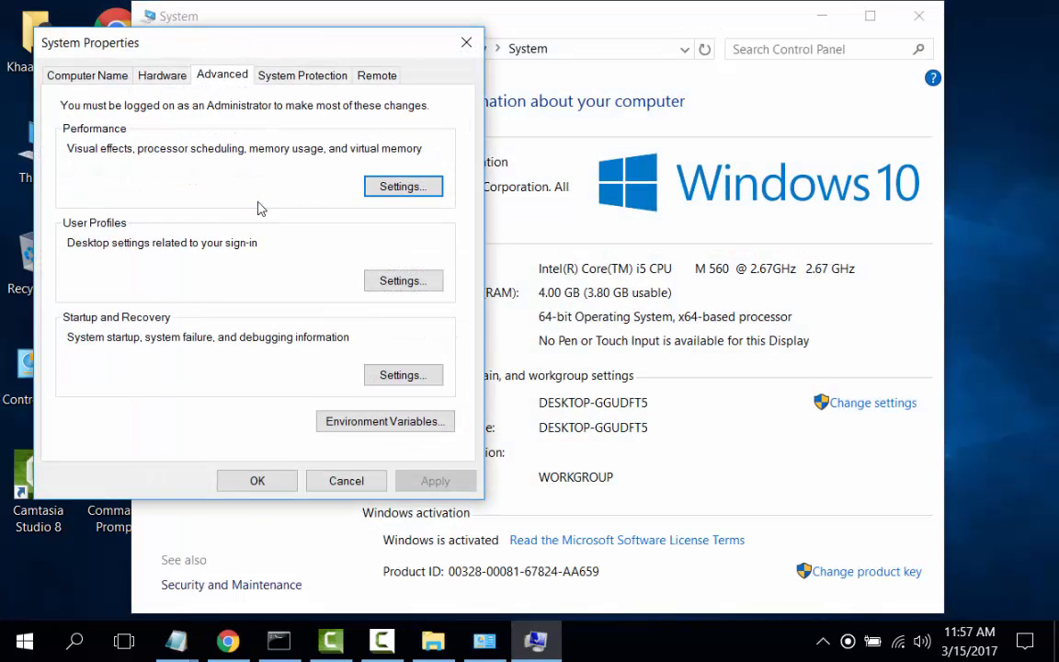
left_click(384, 420)
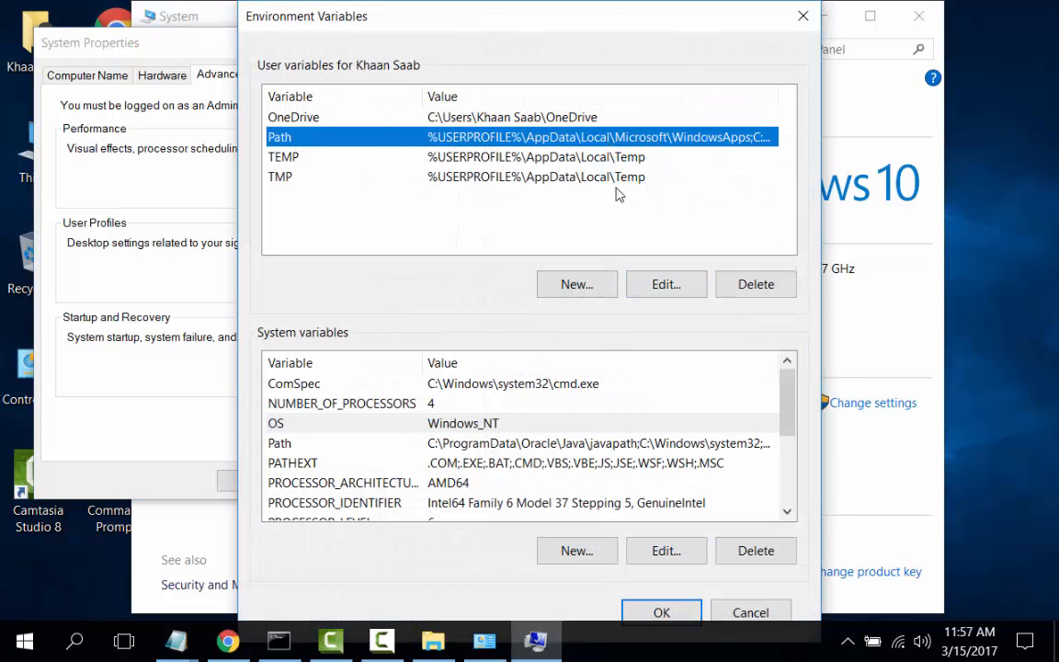
left_click(666, 283)
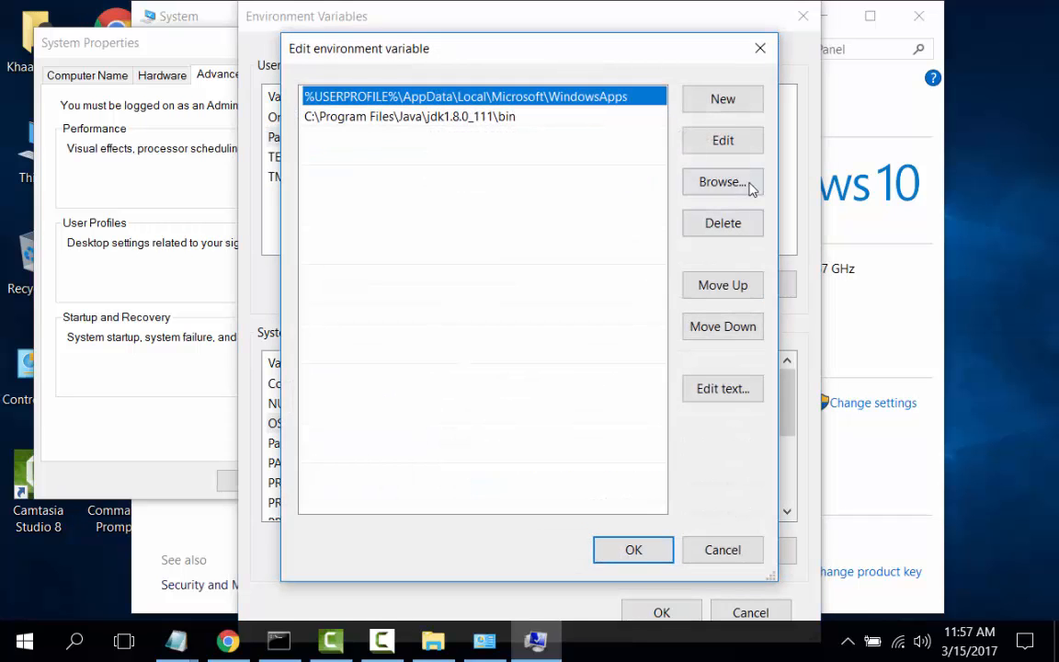
left_click(722, 99)
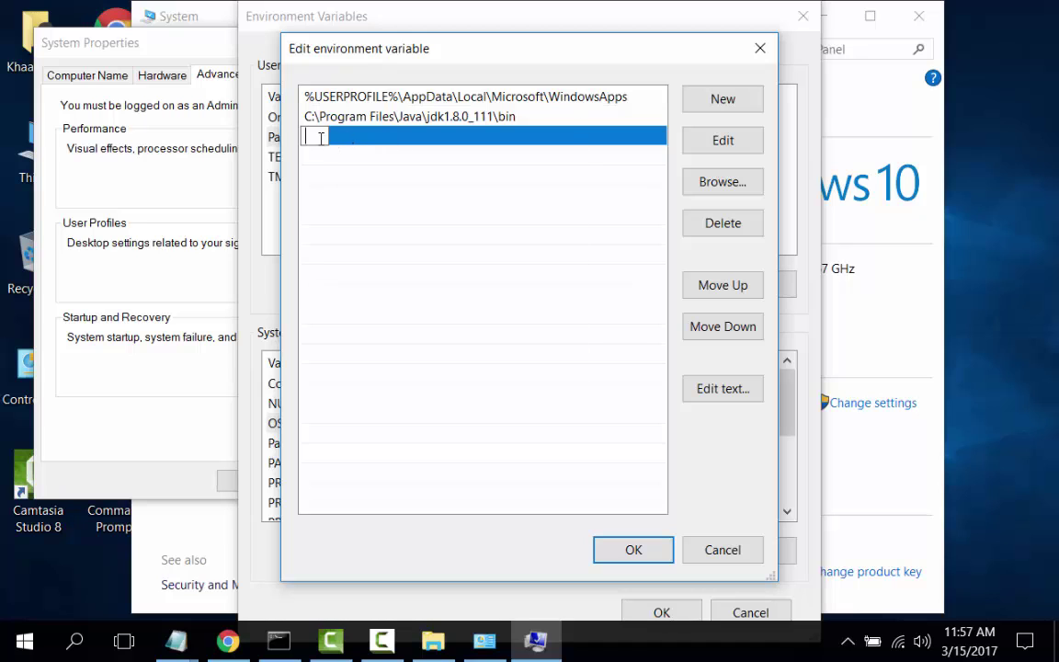
type("C:\\Windows\\Microsoft.NET\\Framework64\\v4.0.30319")
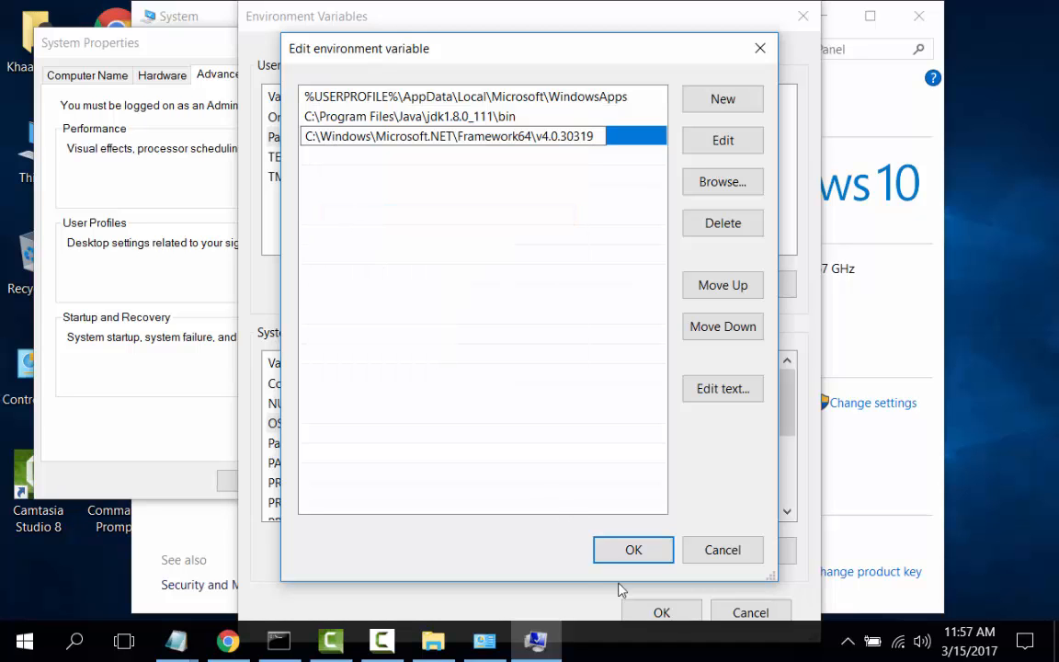
left_click(632, 550)
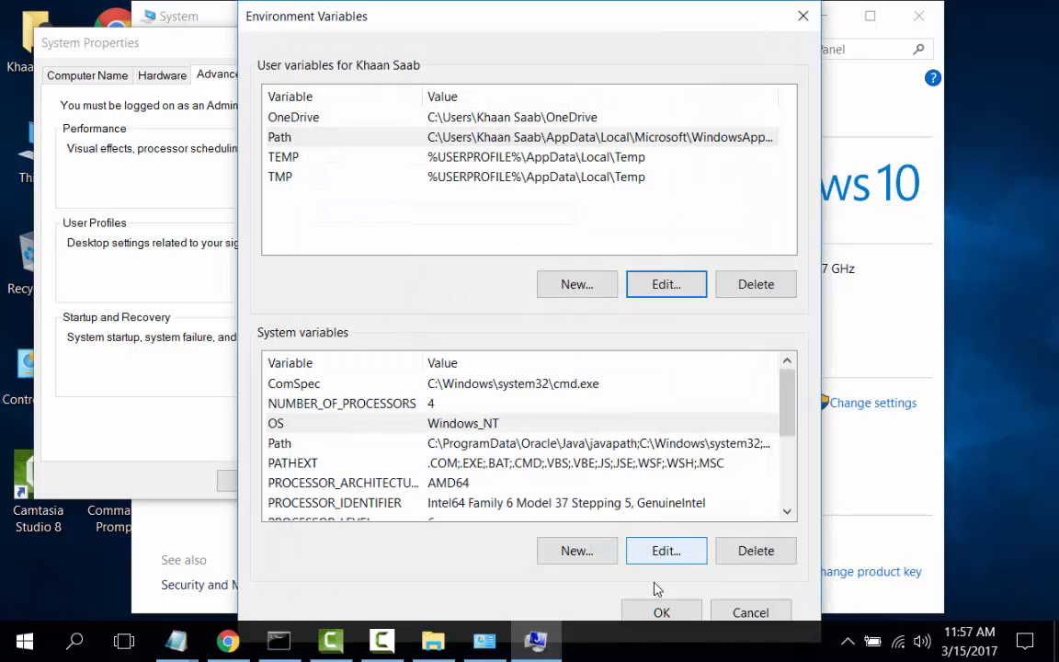
left_click(661, 612)
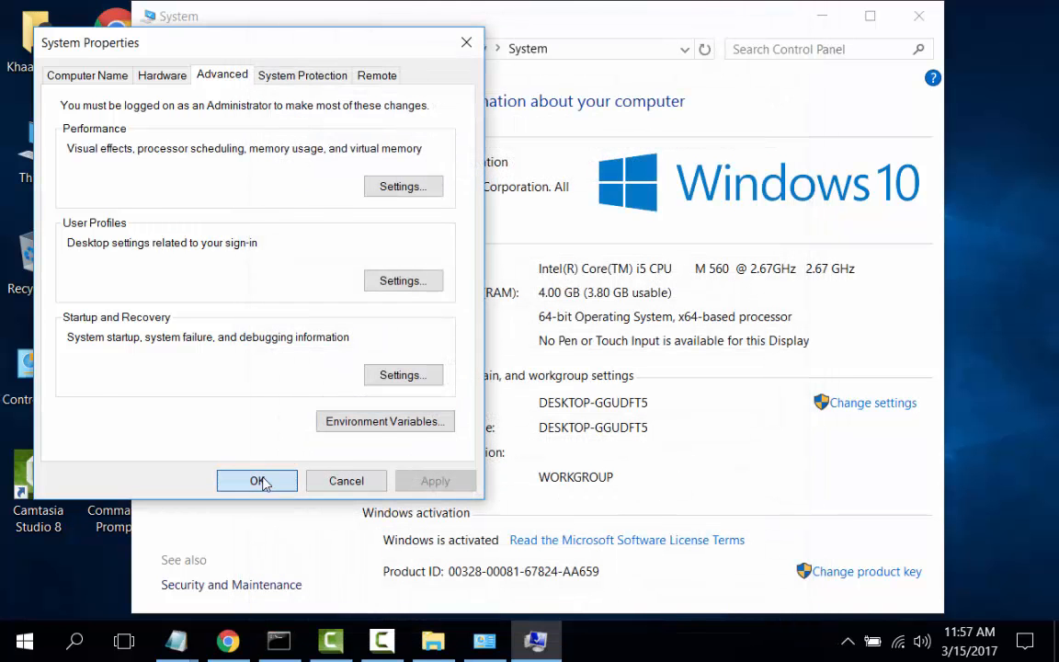
left_click(256, 481)
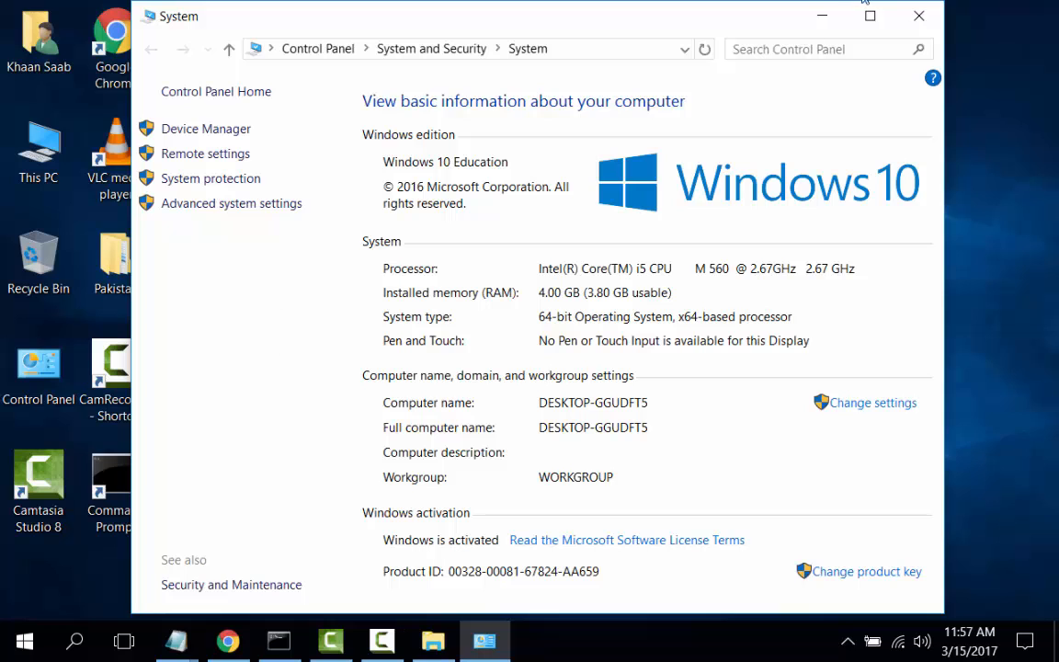
Close the System page, rerun 'csc -ver' in the old console, and start retyping csc
left_click(917, 16)
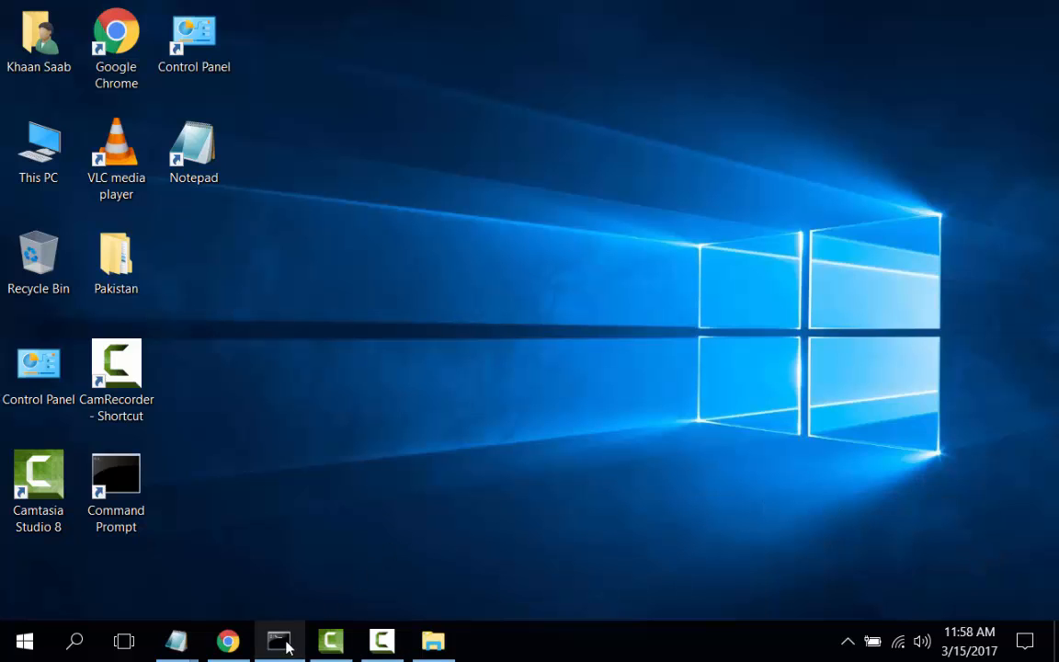
left_click(278, 640)
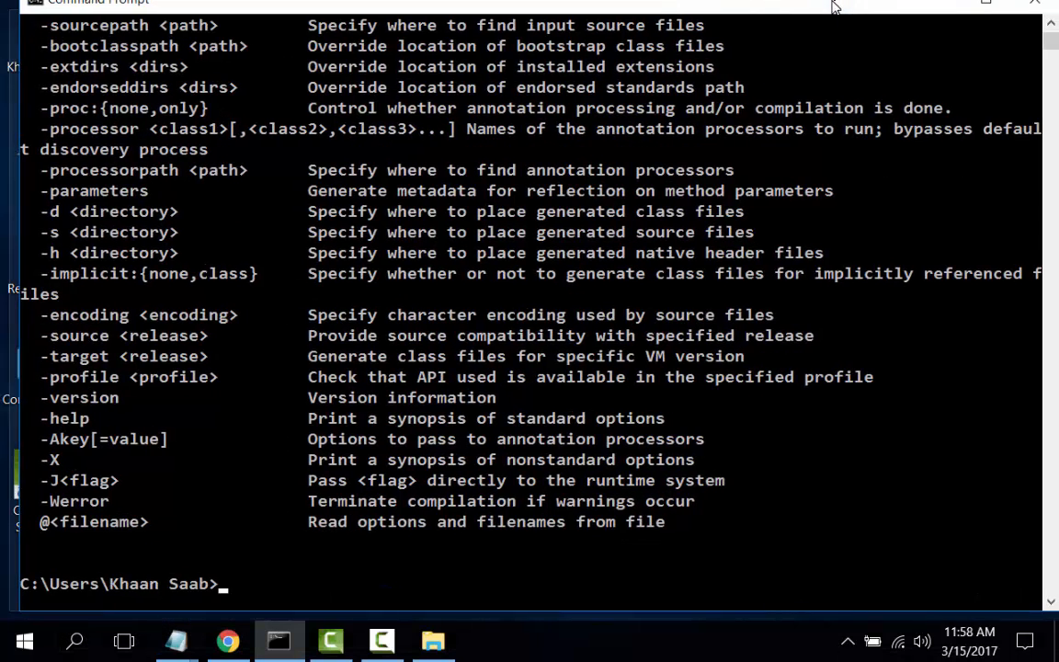
type("cs")
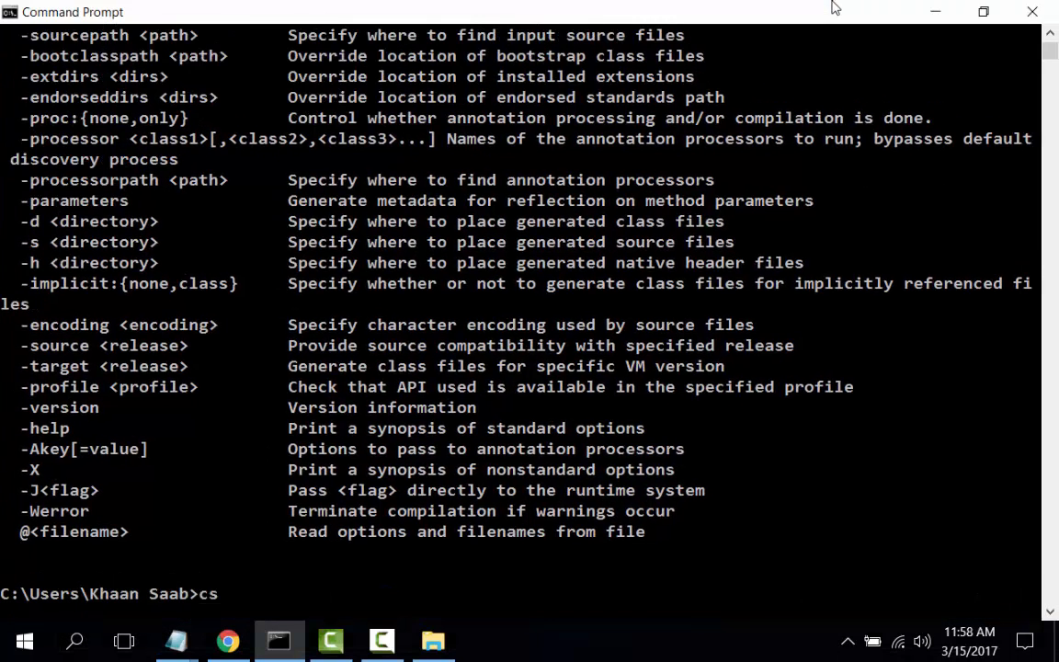
type("c -")
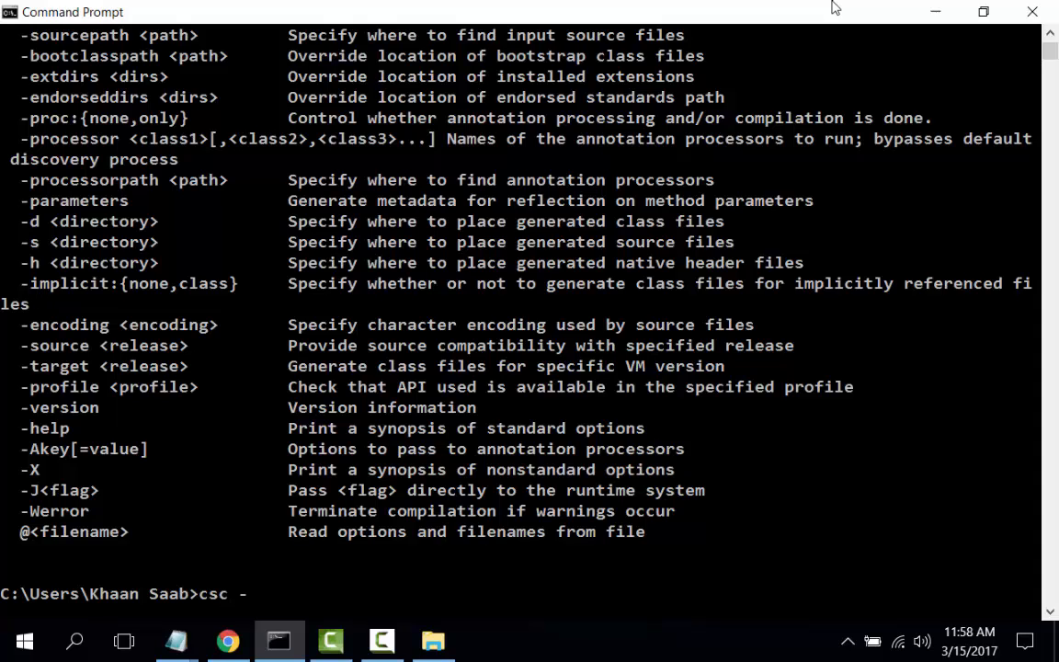
type("ver")
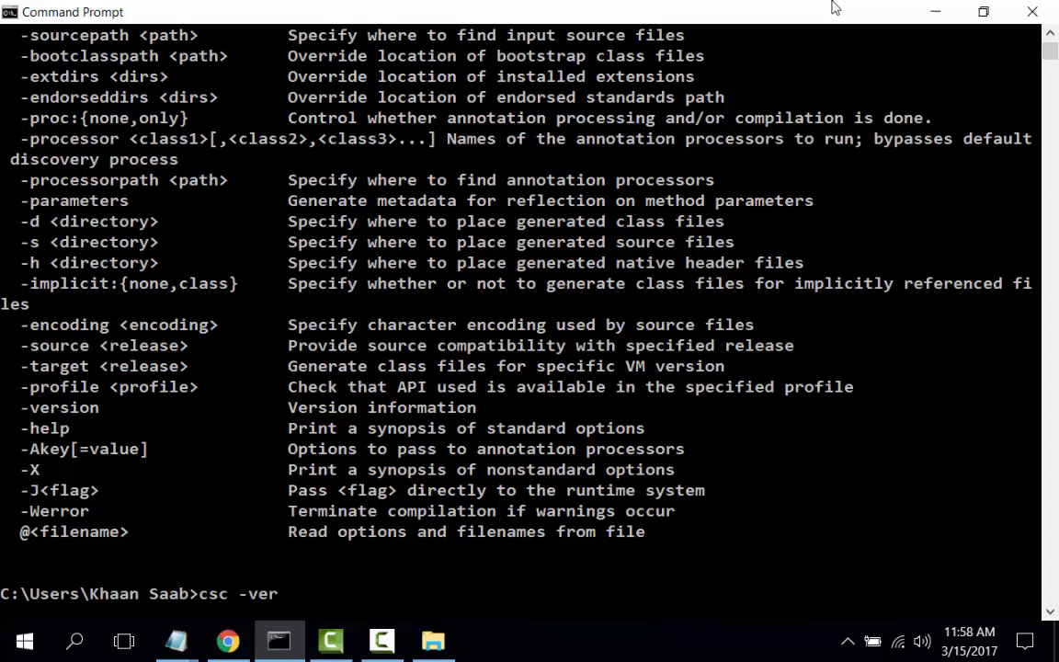
key("Return")
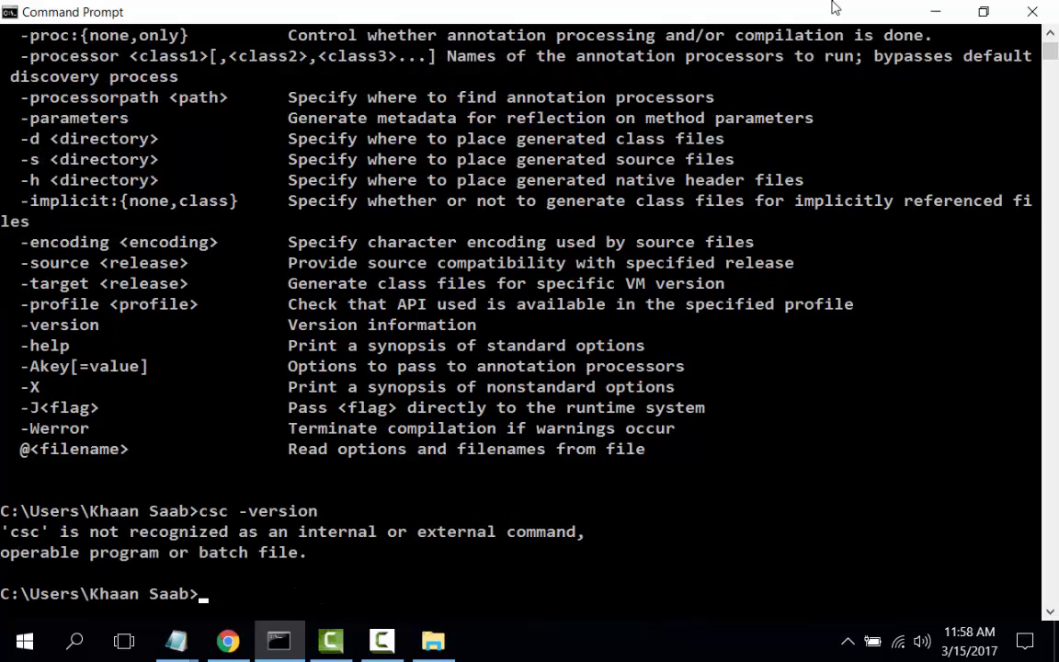
type("c")
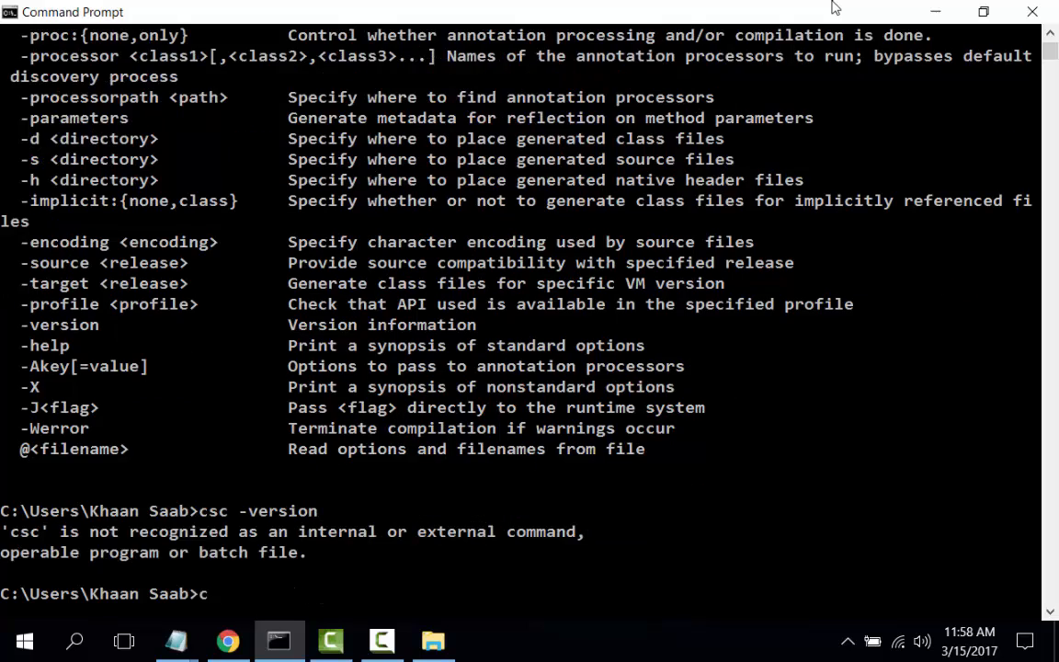
type("s")
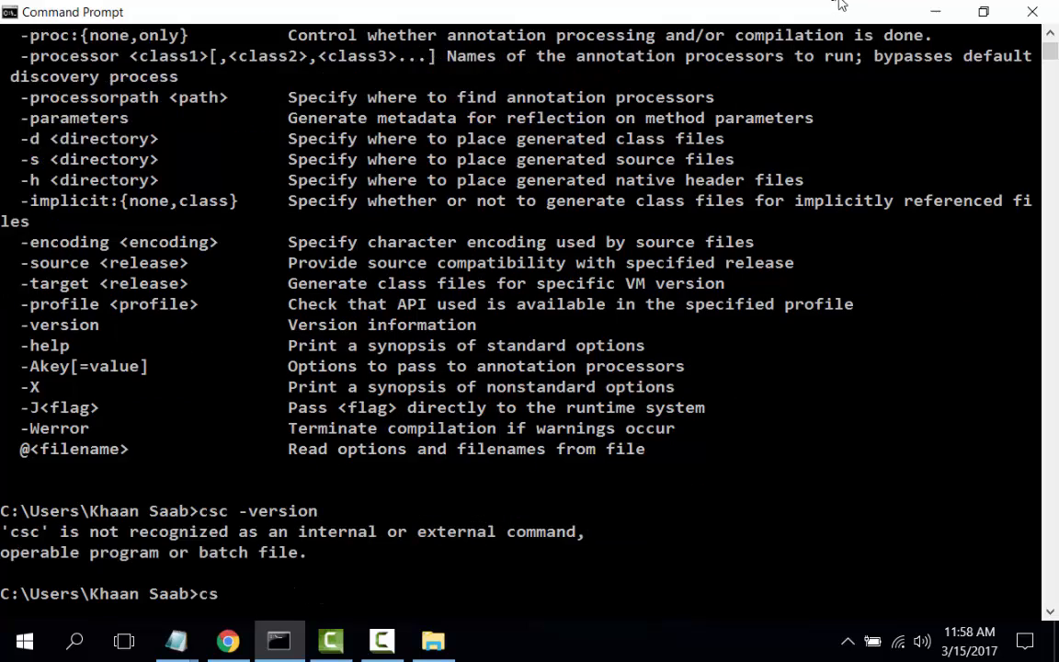
mouse_move(1033, 12)
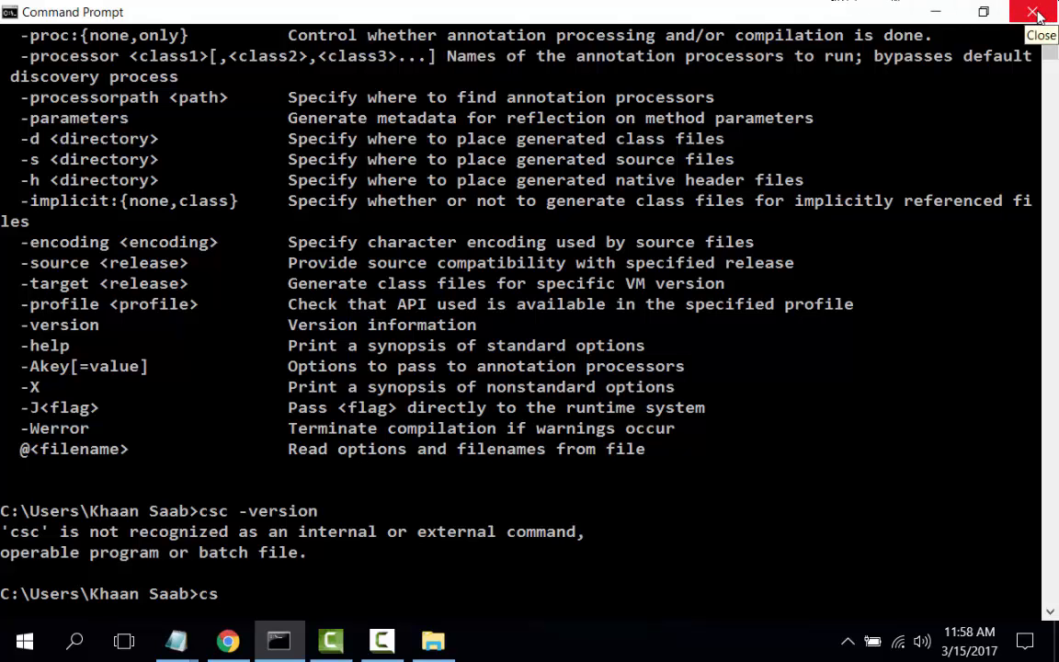
Replace the old console with a fresh Command Prompt, then run csc -version and csc
left_click(1035, 13)
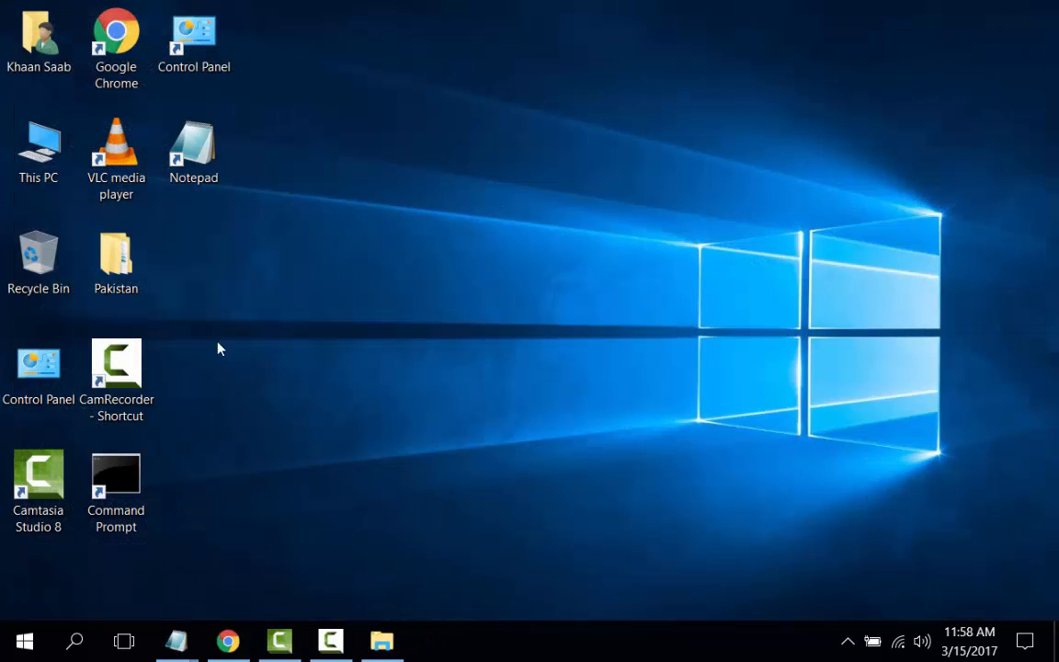
double_click(116, 473)
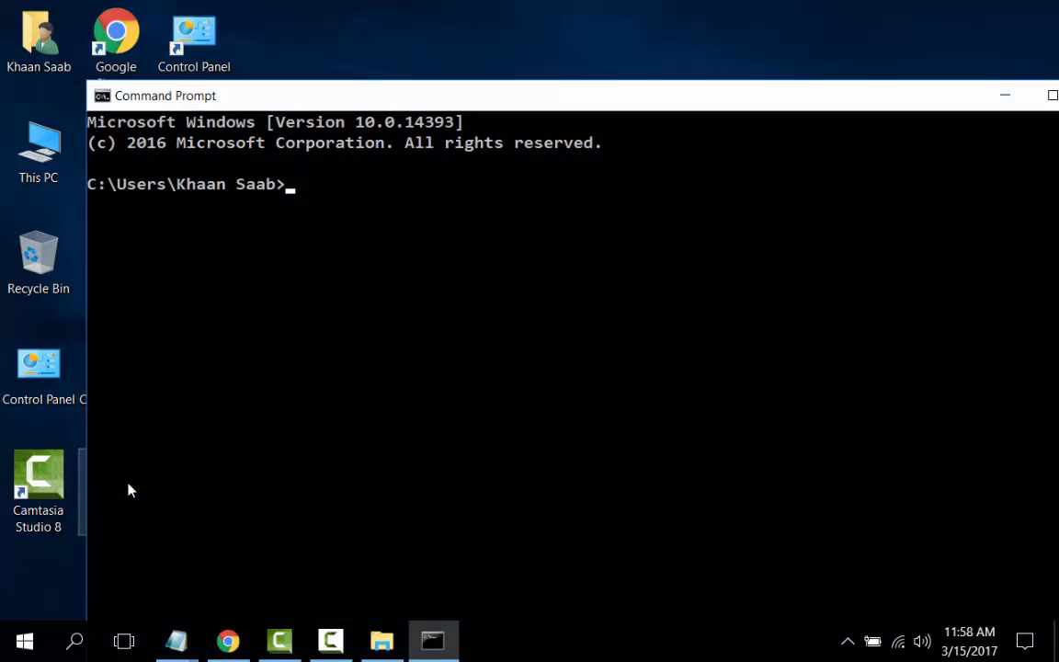
type("cws")
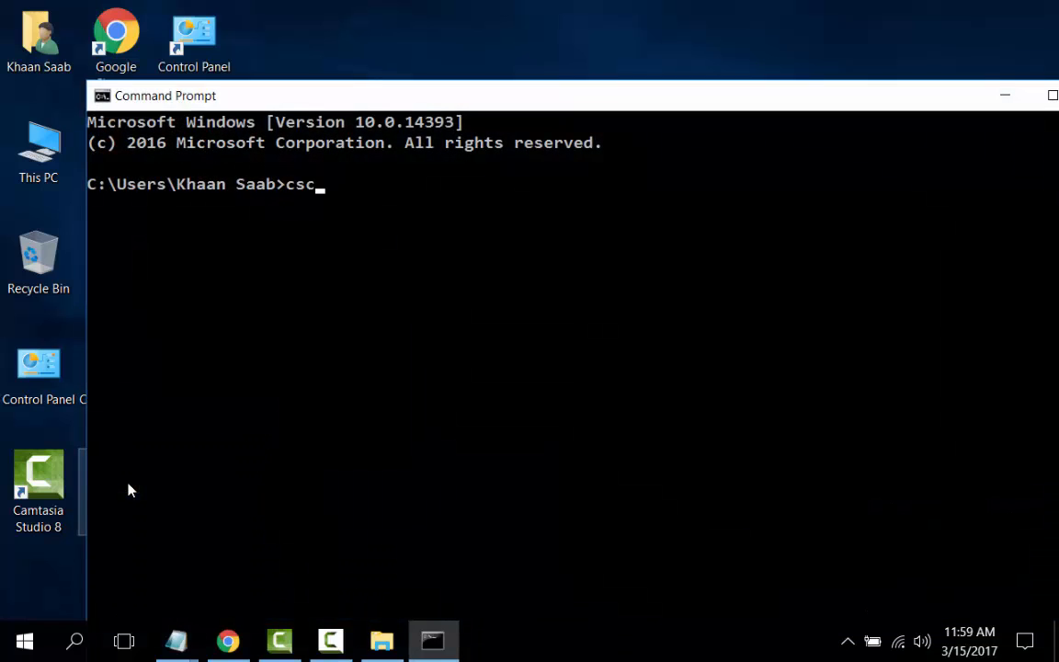
type("-ver")
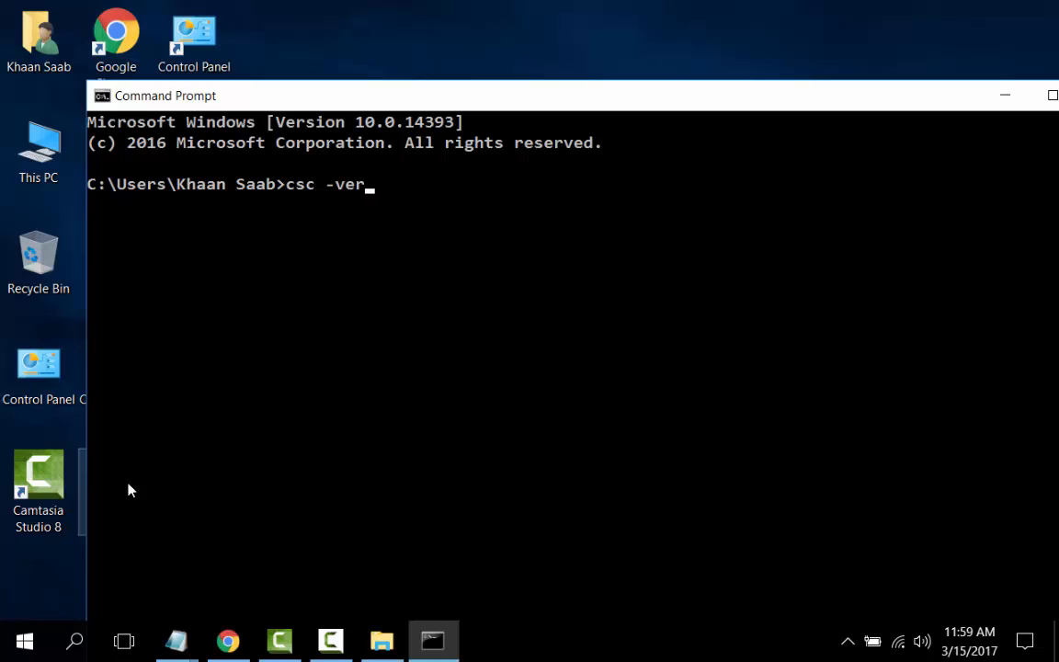
type("sion")
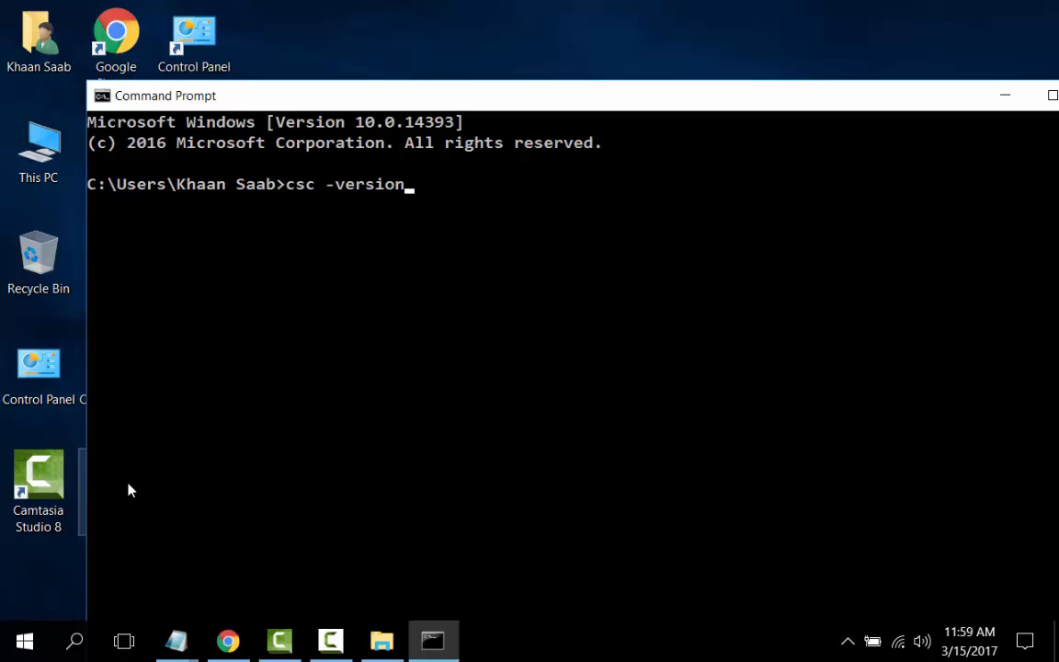
key("Return")
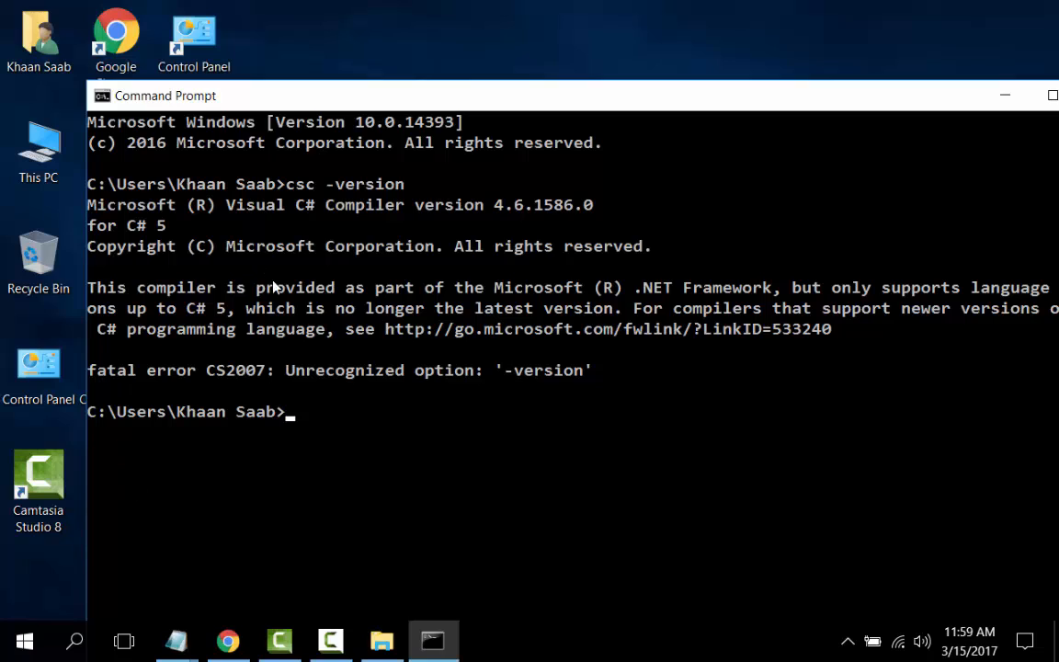
mouse_move(306, 307)
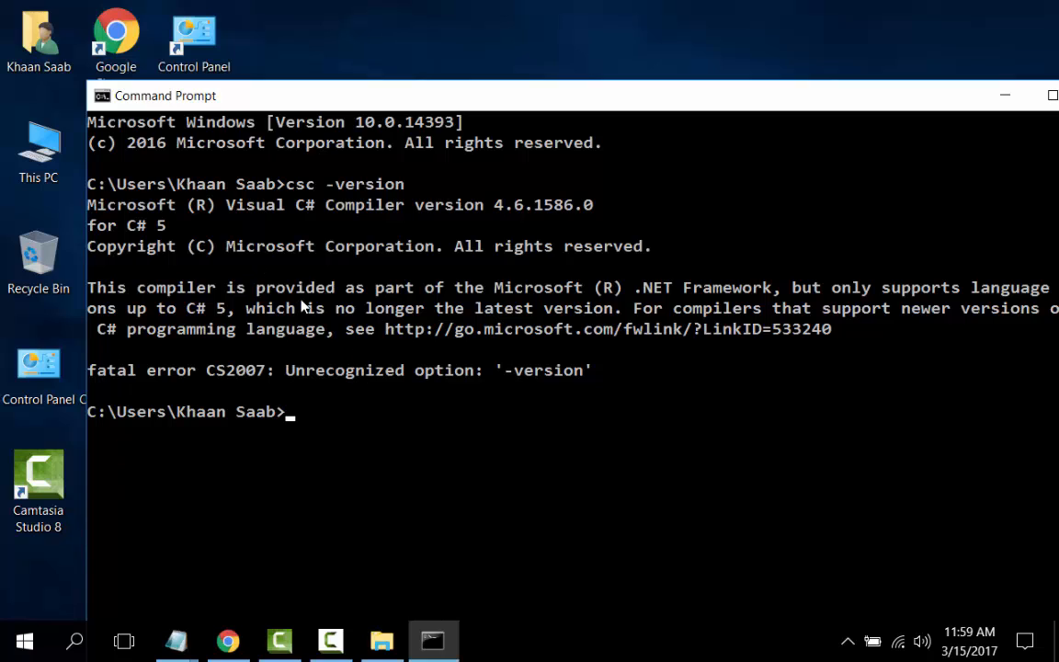
mouse_move(216, 262)
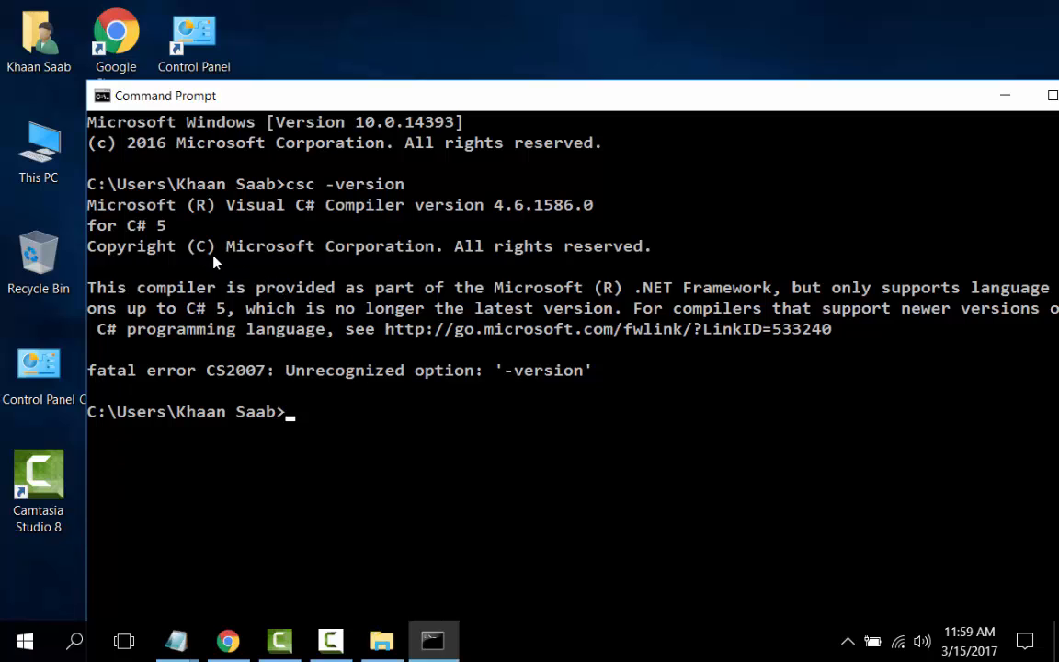
mouse_move(485, 241)
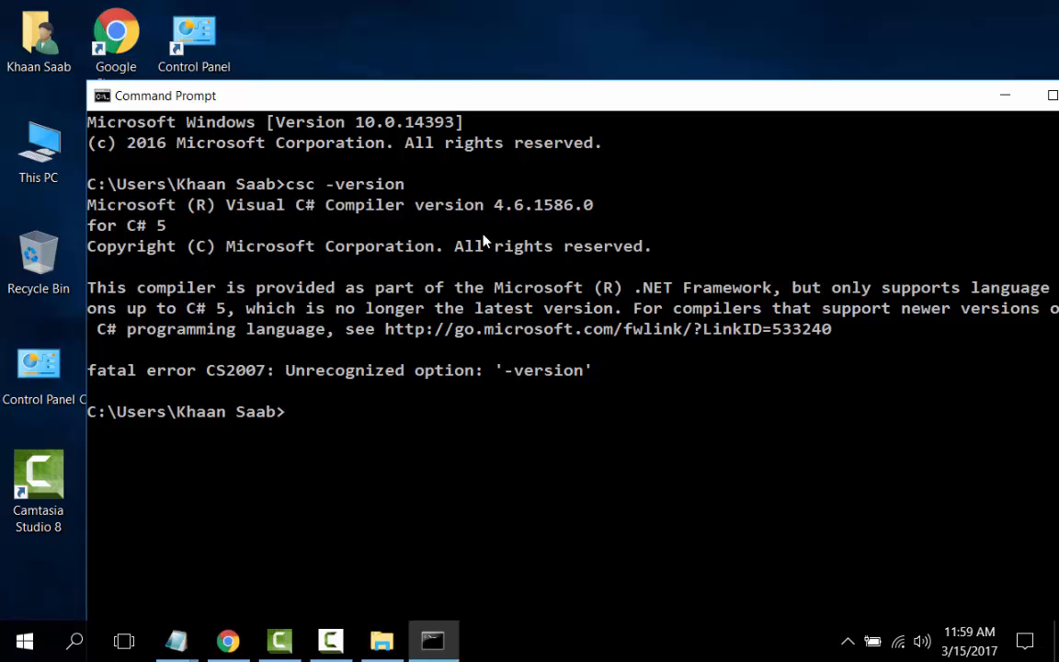
mouse_move(537, 224)
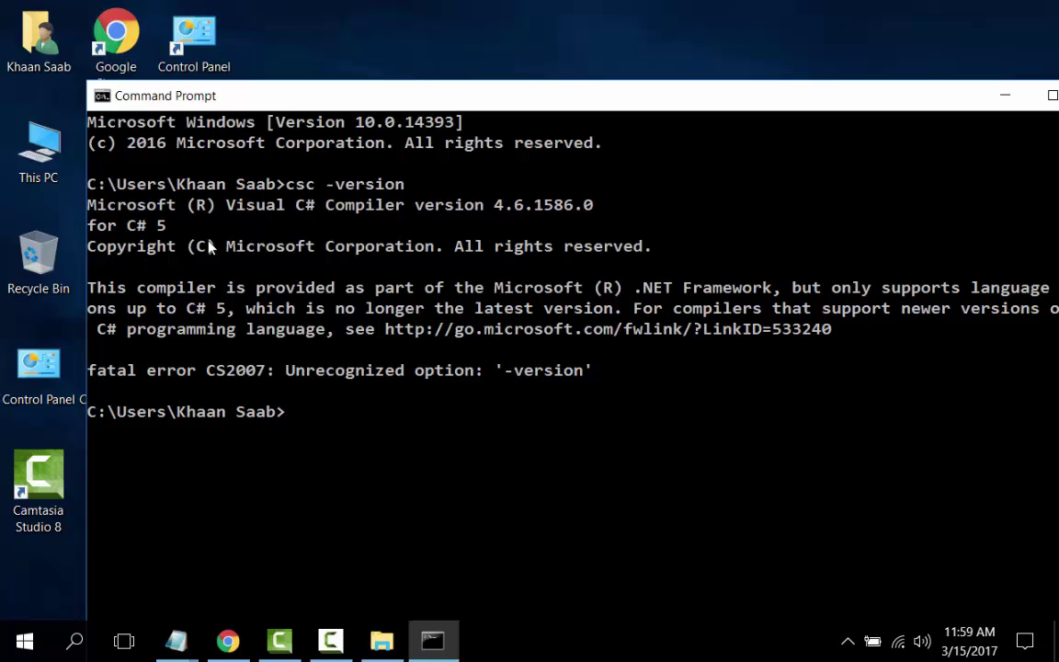
mouse_move(333, 447)
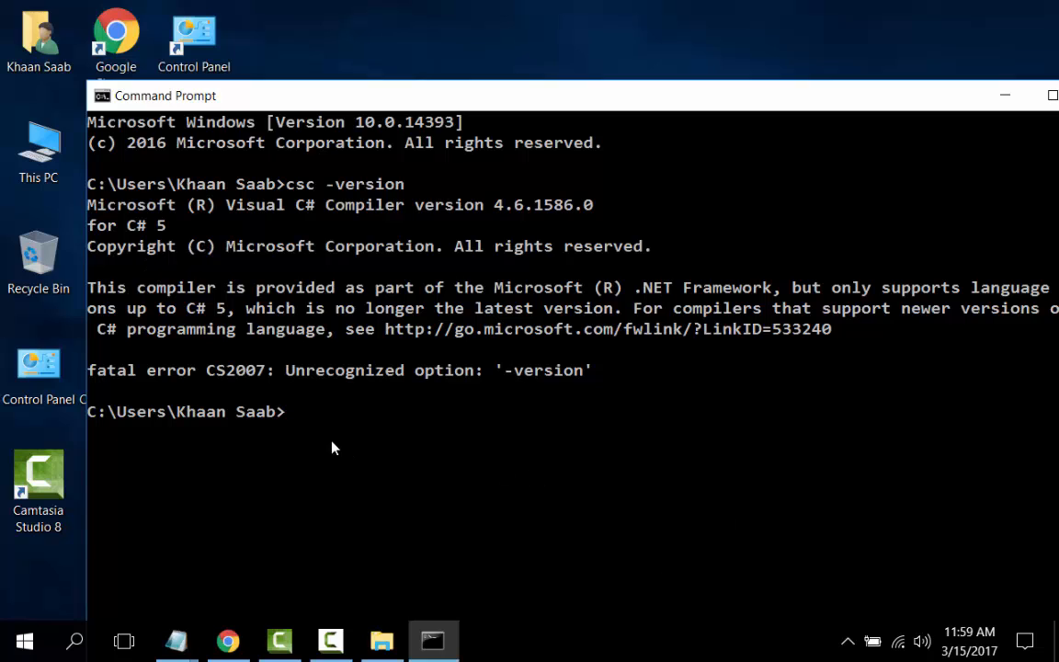
mouse_move(469, 485)
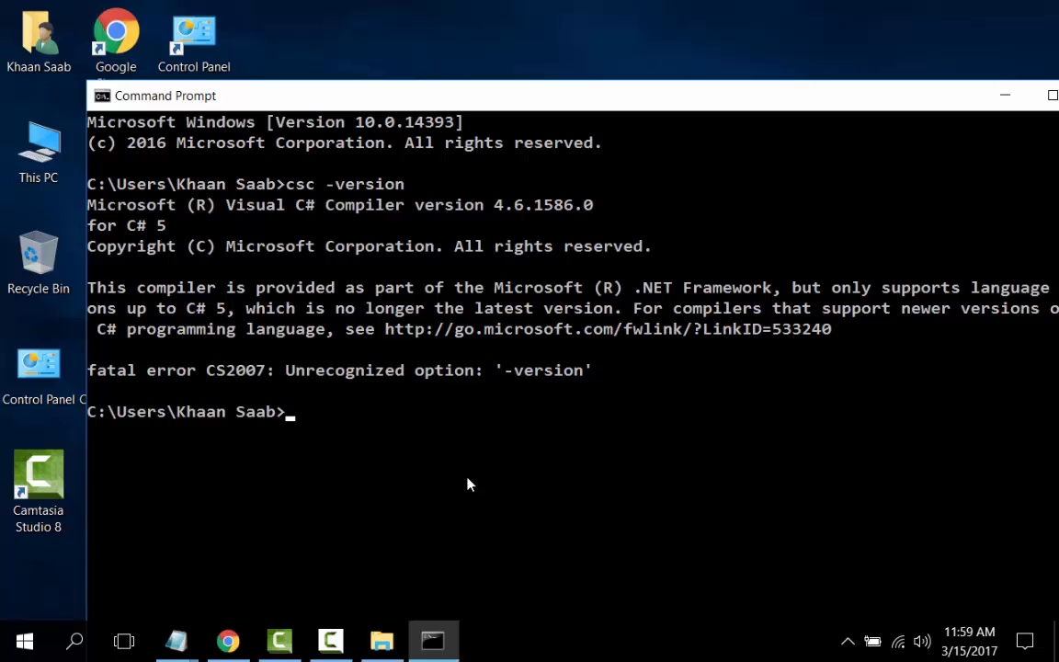
mouse_move(446, 475)
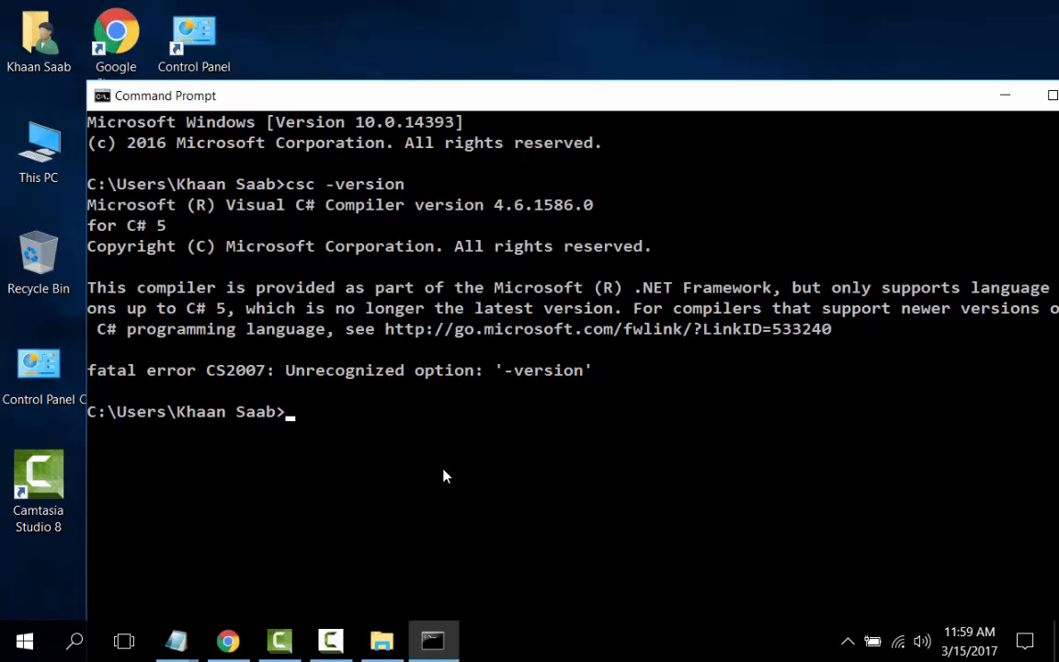
type("csc -v")
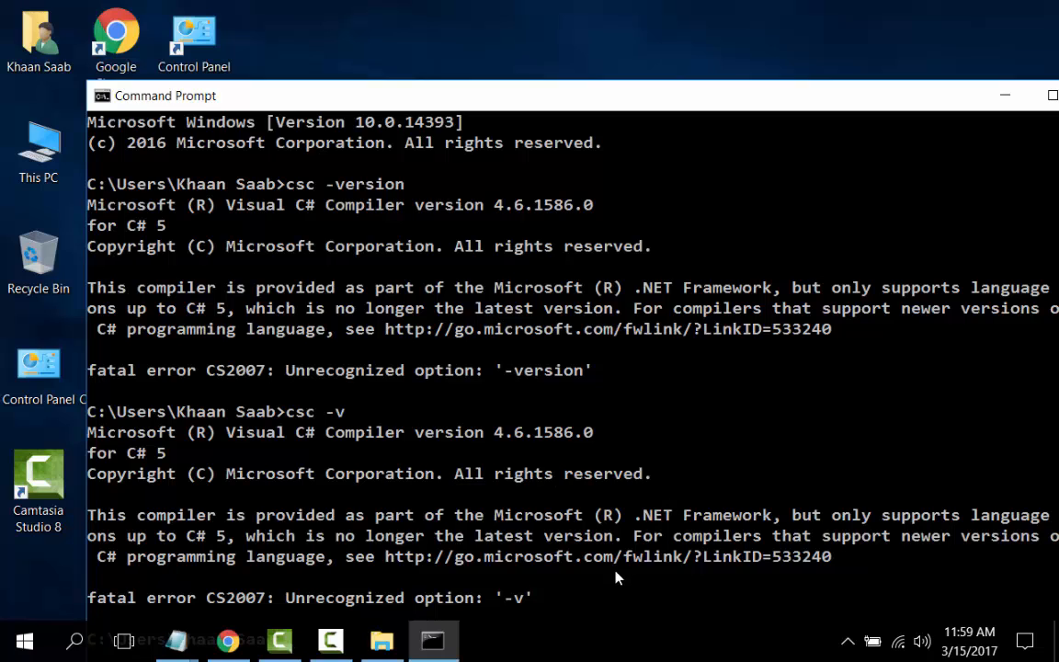
mouse_move(935, 103)
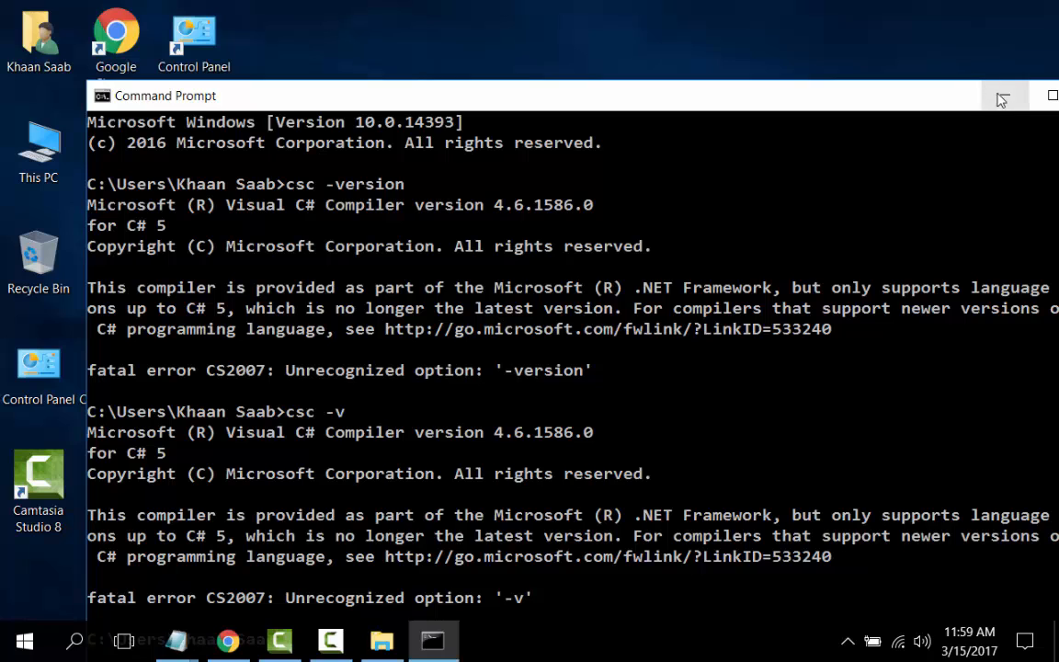
Minimize the Command Prompt and bring up Camtasia Recorder's controls from the taskbar
left_click(1002, 96)
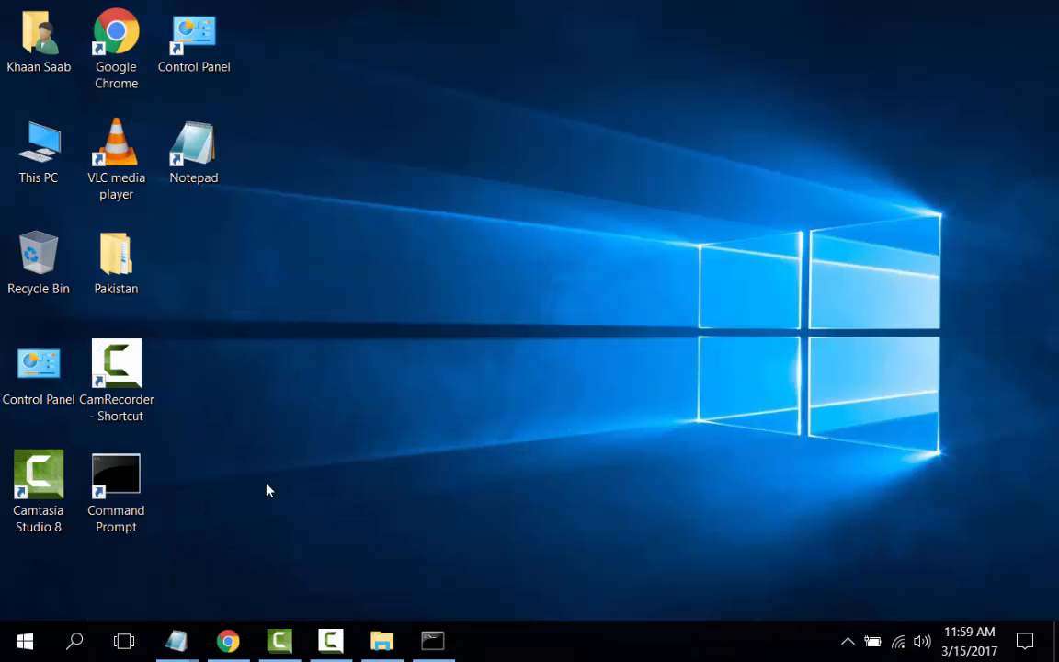
mouse_move(358, 428)
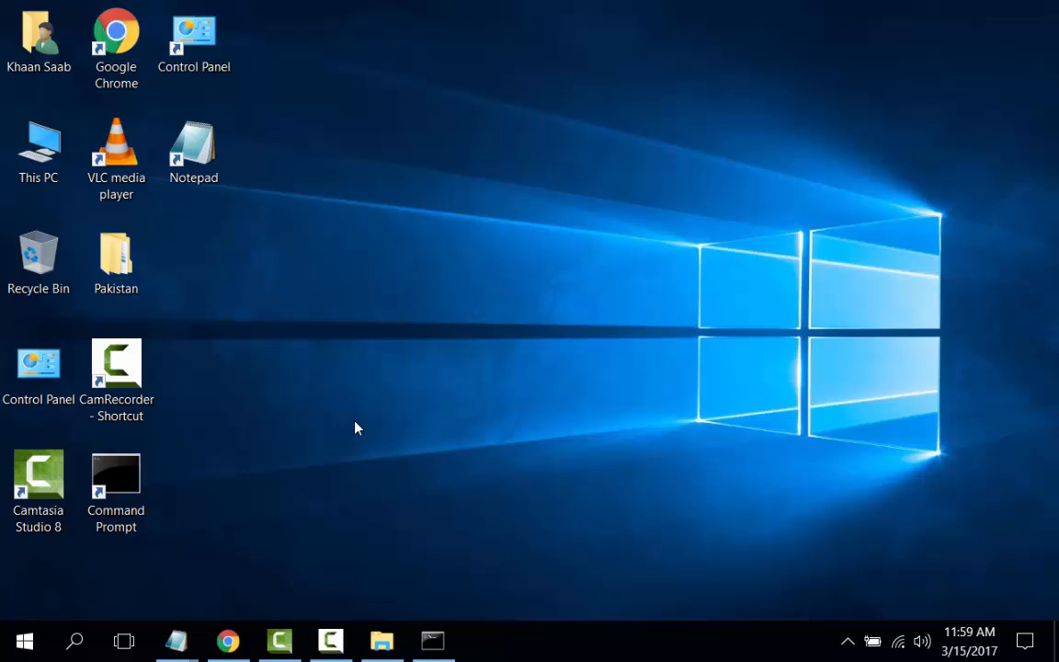
mouse_move(406, 428)
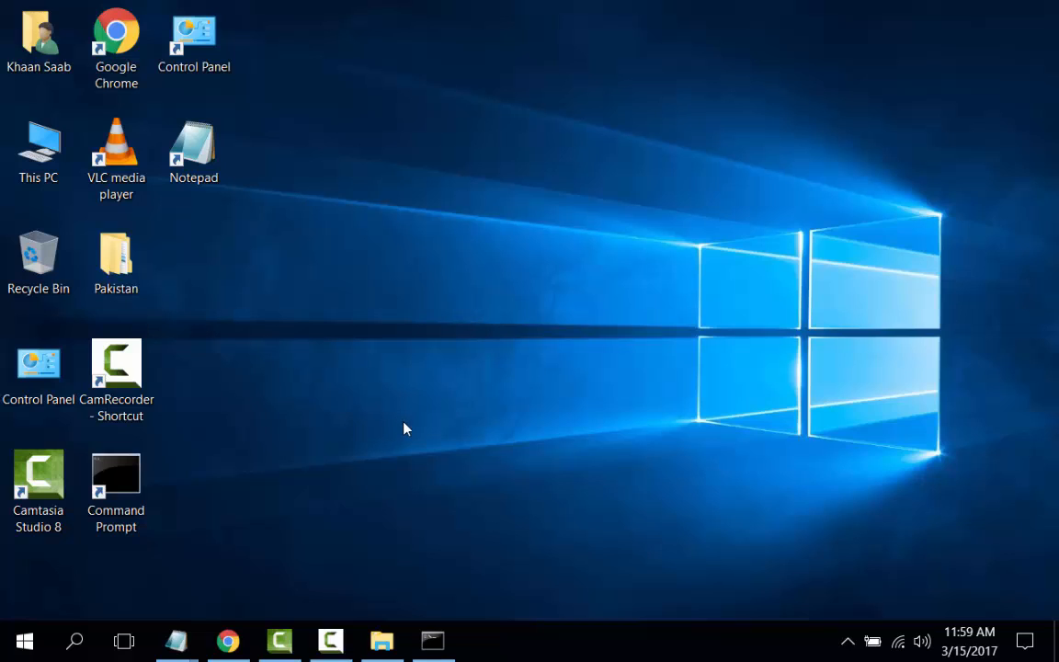
mouse_move(396, 435)
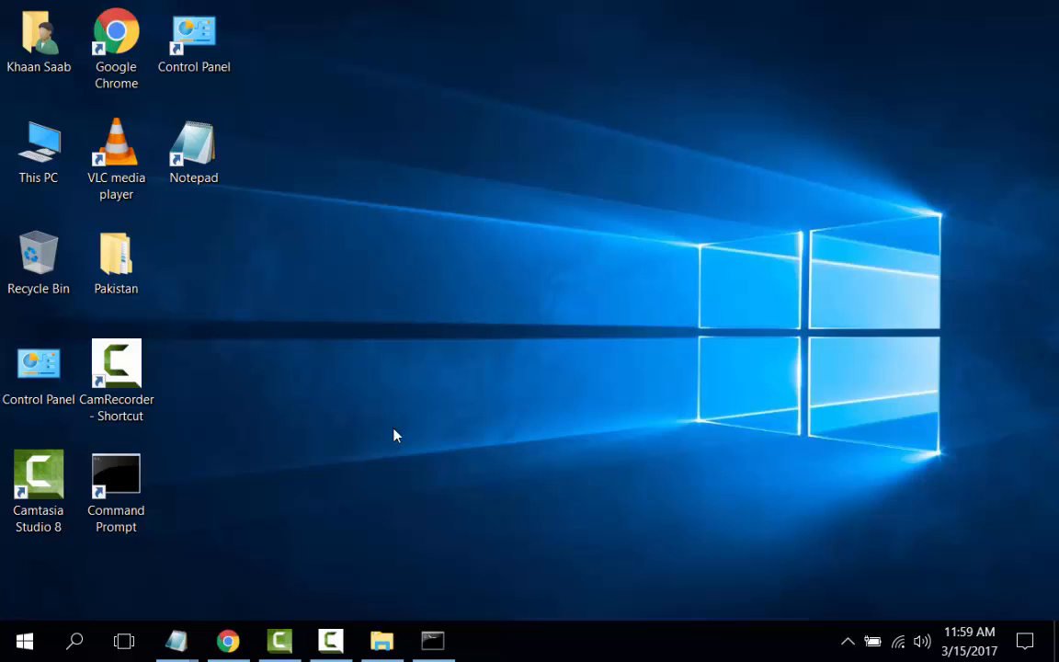
mouse_move(330, 640)
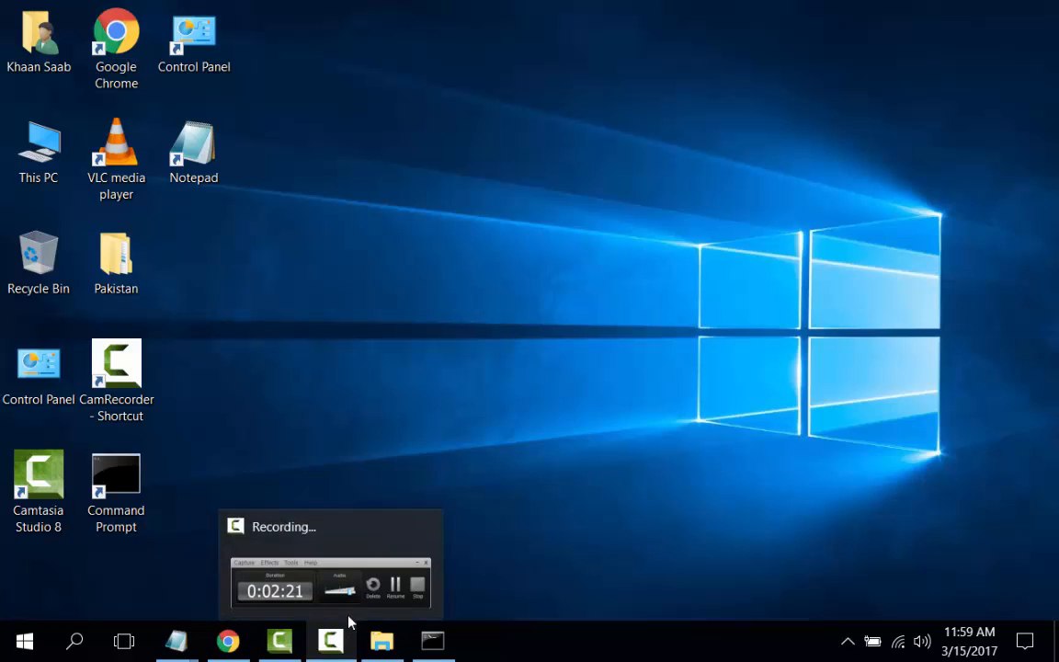
left_click(329, 640)
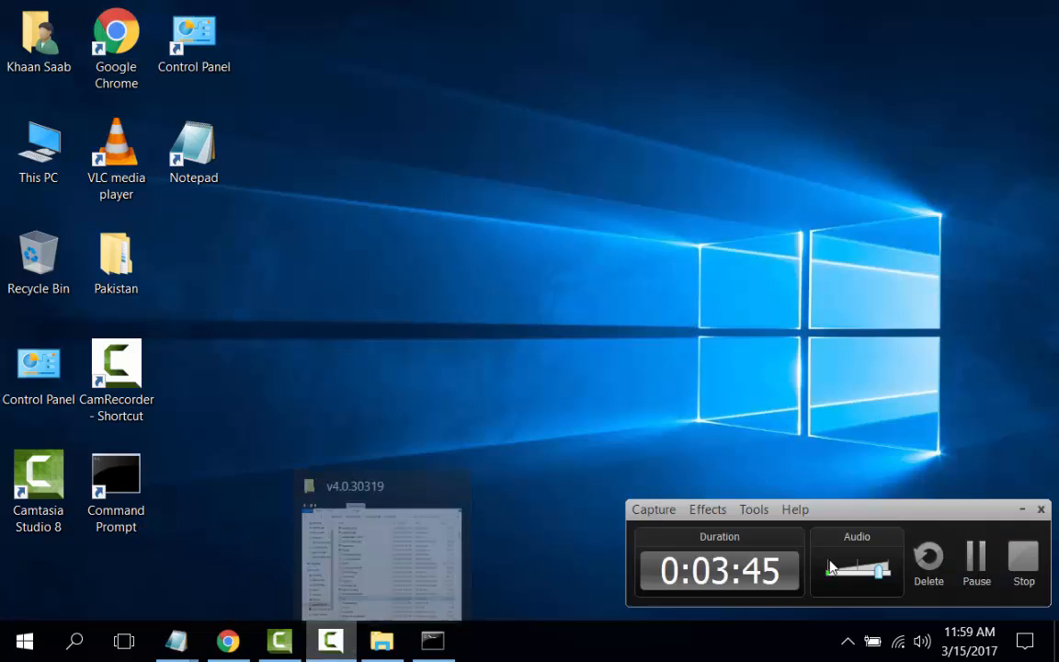